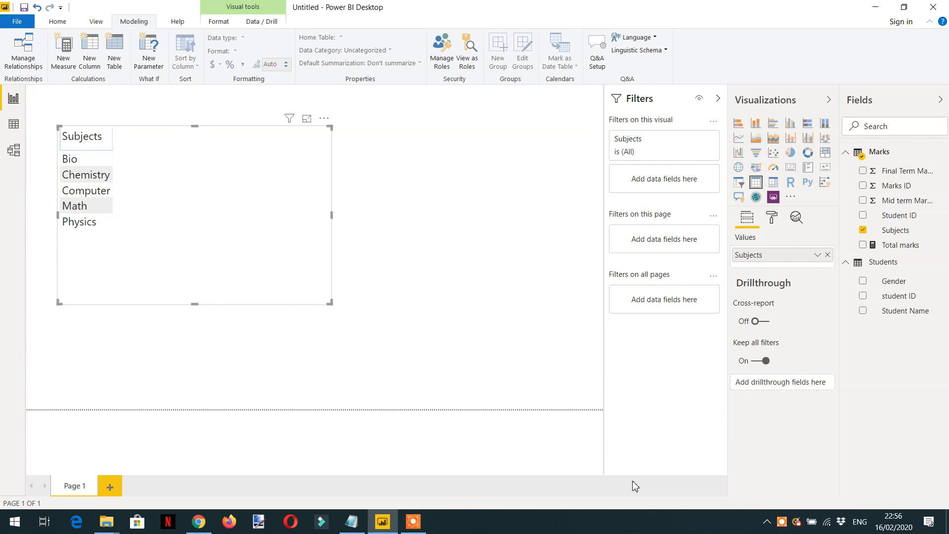
pyautogui.moveTo(528, 286)
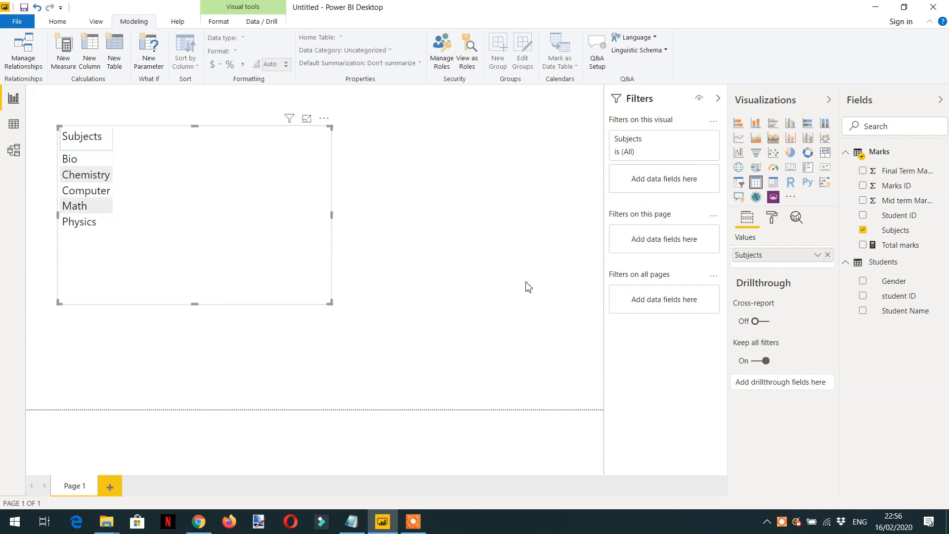
# Step: Inspect the Total marks SUMX formula and add it to the subjects table, totalling 1681
pyautogui.click(13, 150)
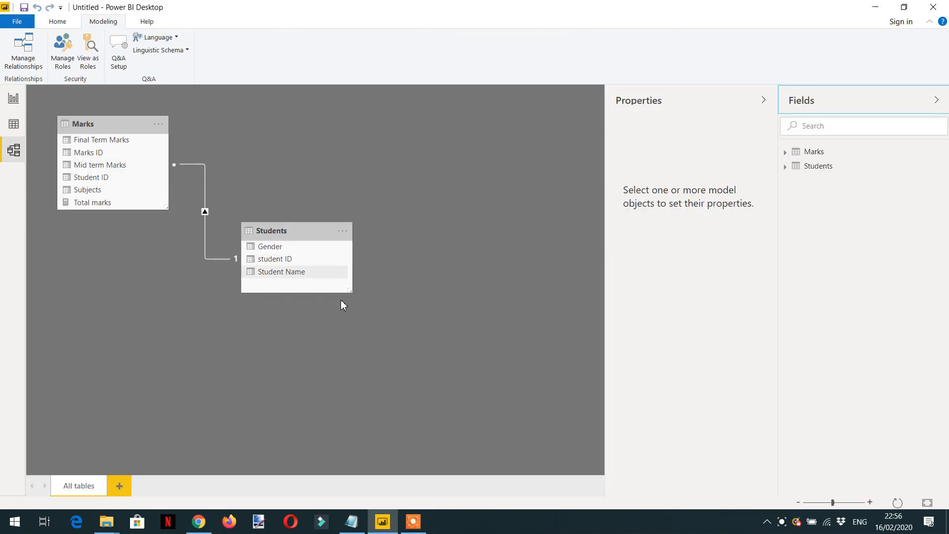
pyautogui.moveTo(172, 240)
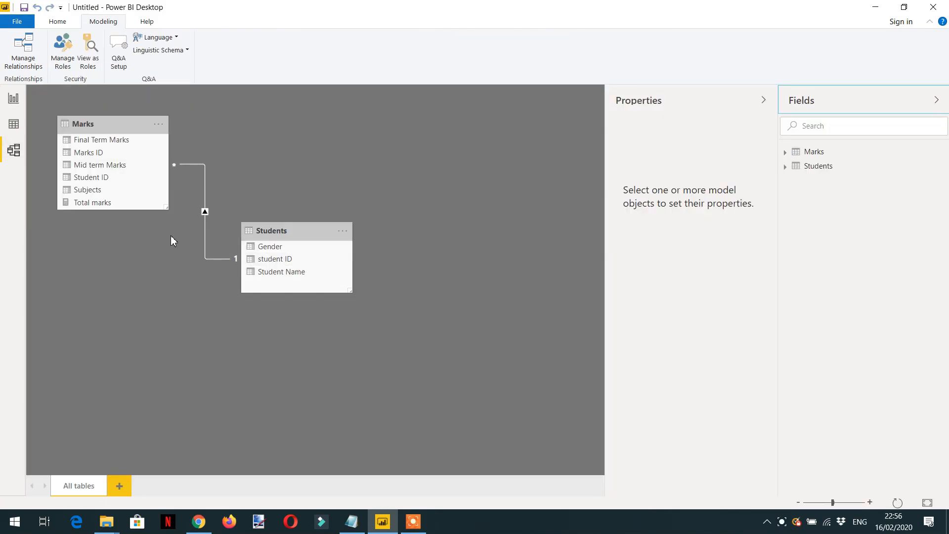
pyautogui.moveTo(137, 222)
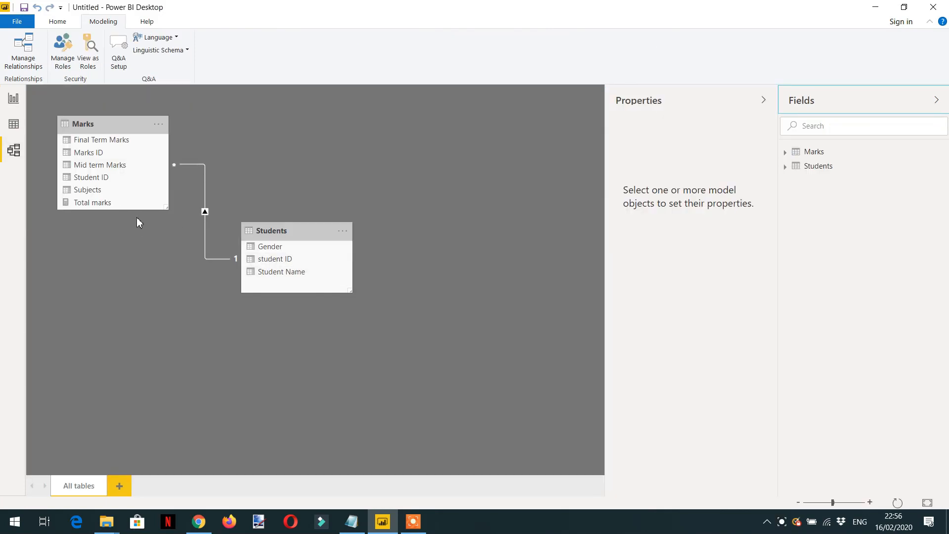
pyautogui.moveTo(166, 275)
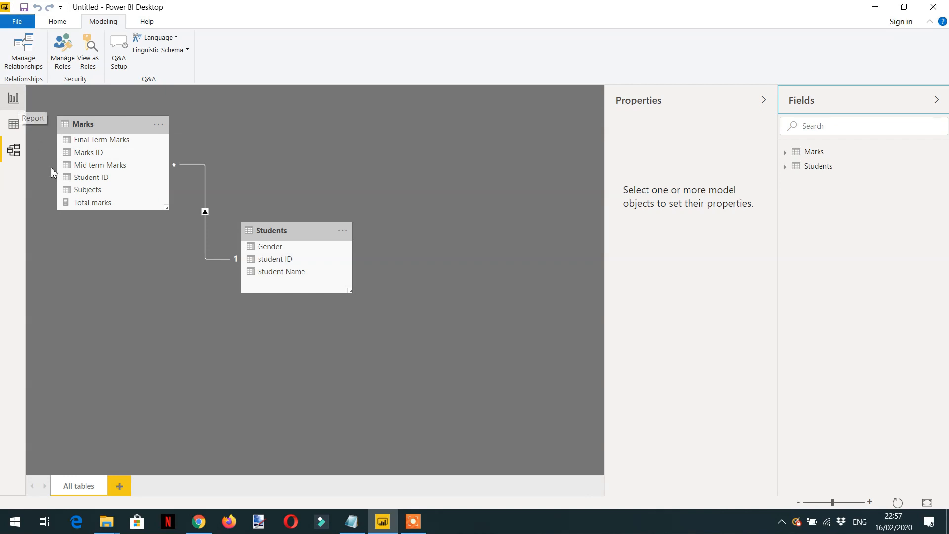
pyautogui.moveTo(82, 228)
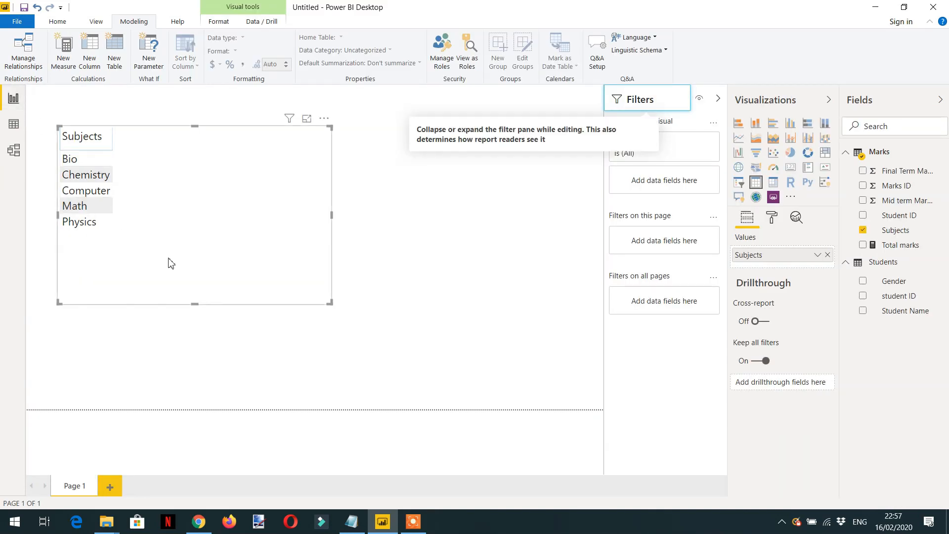
pyautogui.click(78, 222)
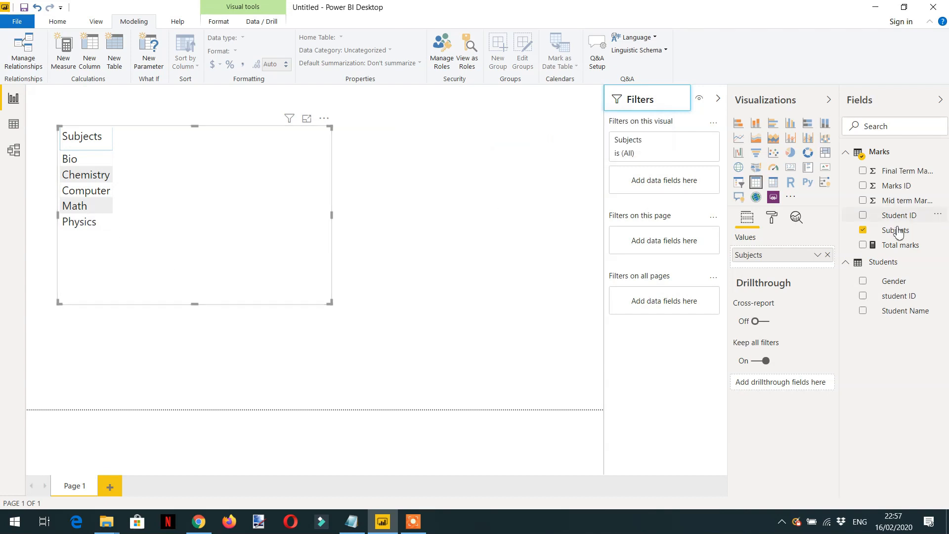
pyautogui.moveTo(900, 244)
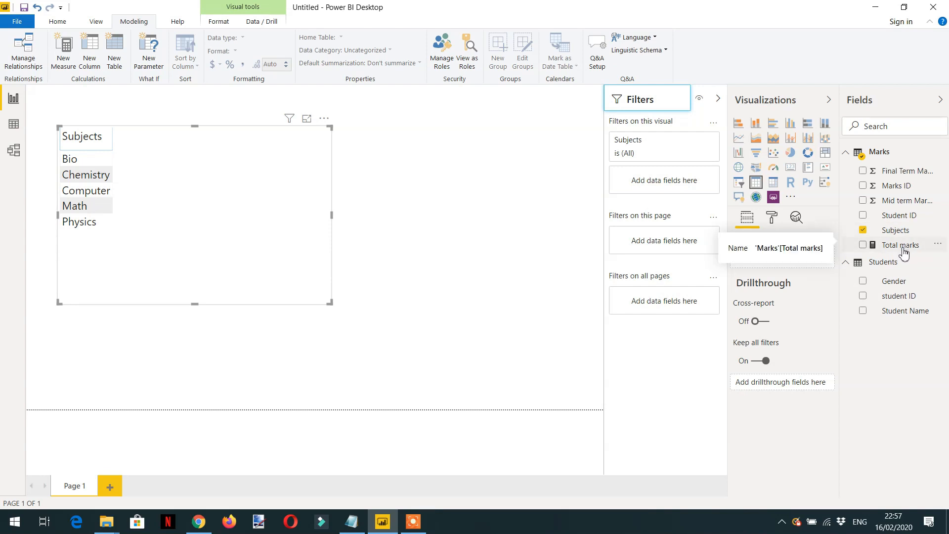
pyautogui.click(900, 244)
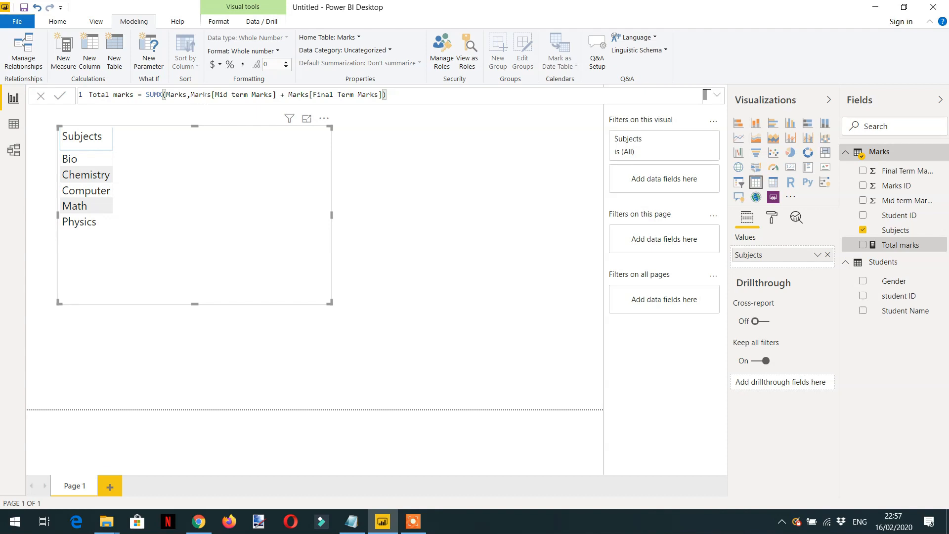
pyautogui.moveTo(355, 110)
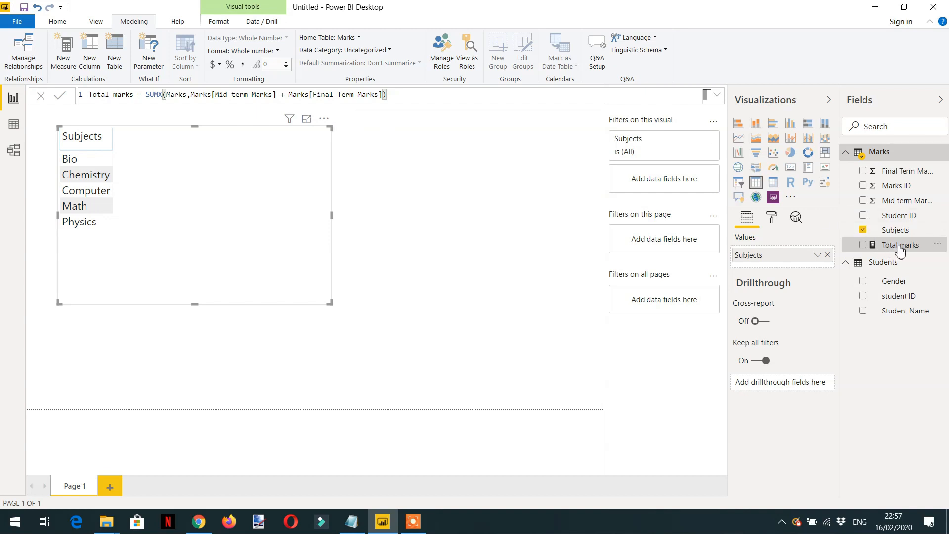
pyautogui.click(863, 244)
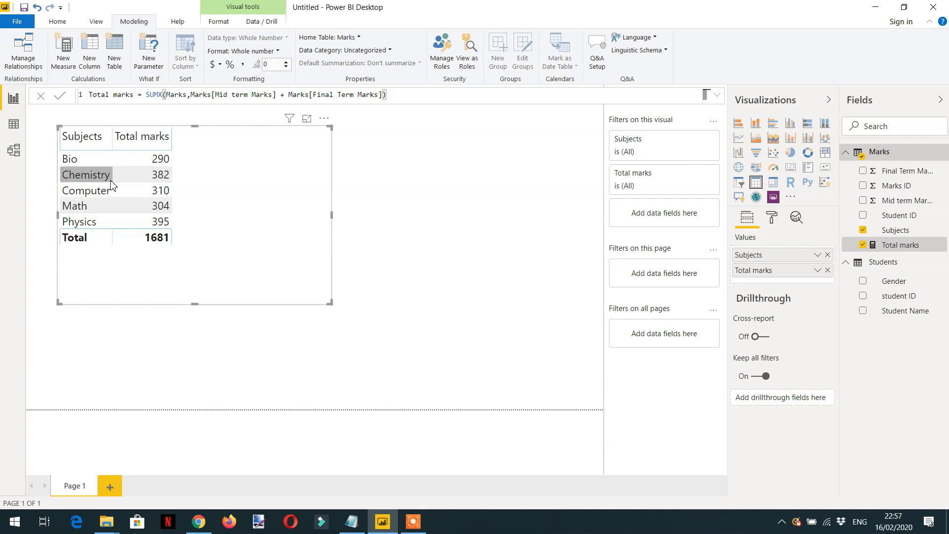
pyautogui.moveTo(160, 159)
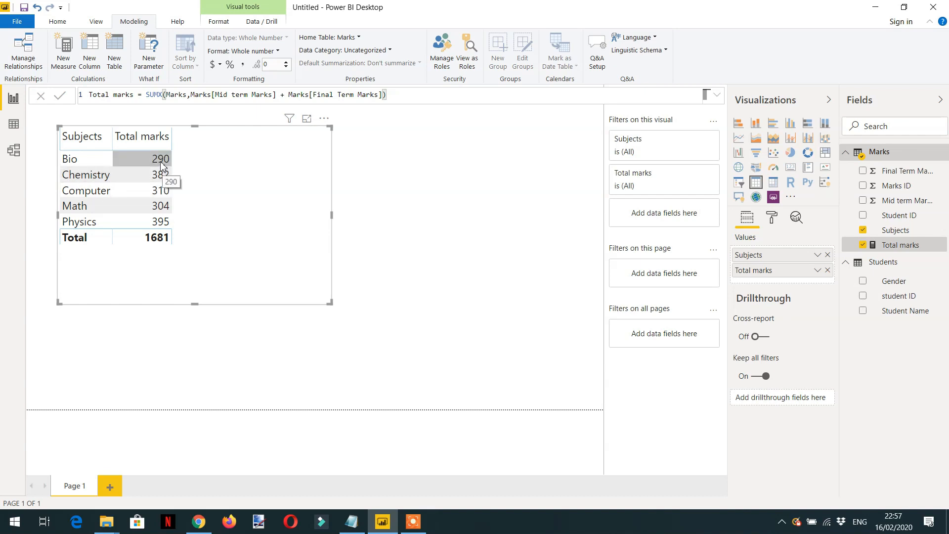
pyautogui.moveTo(103, 199)
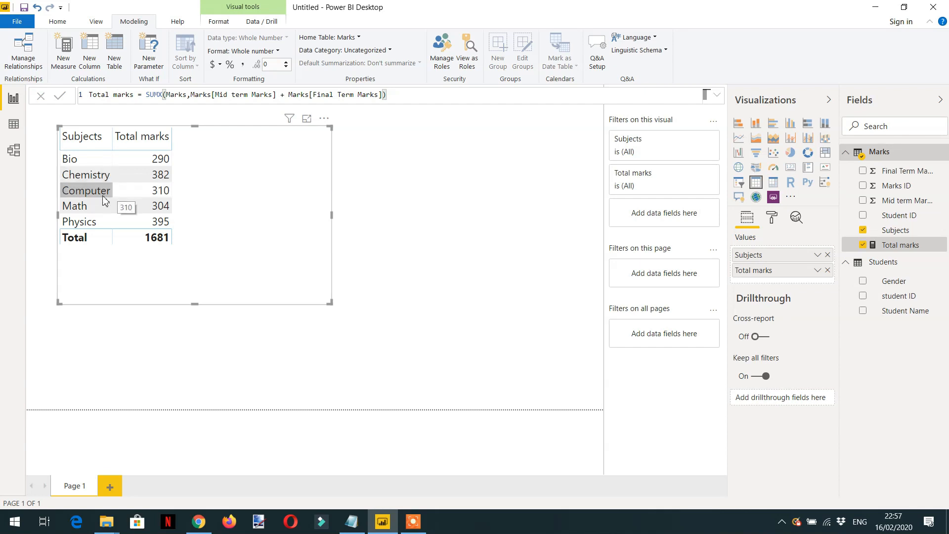
pyautogui.moveTo(310, 219)
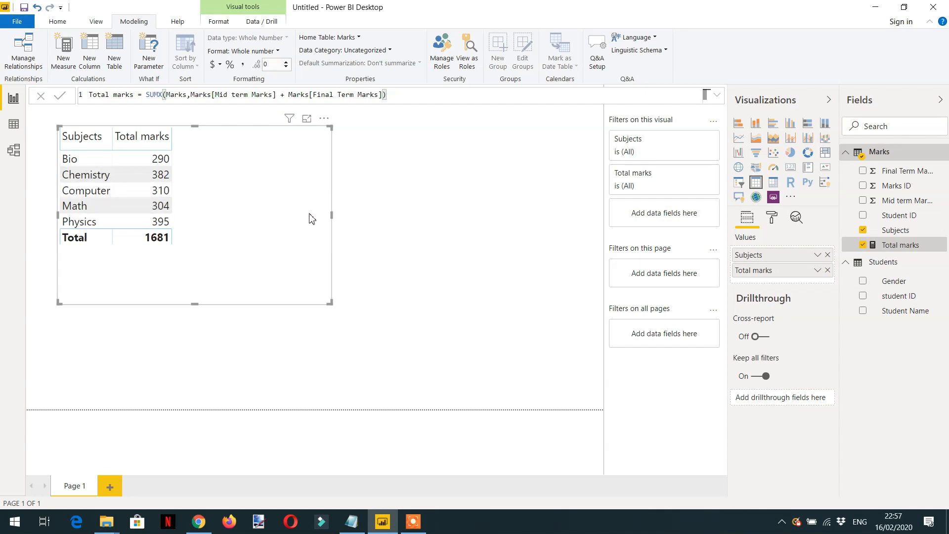
pyautogui.moveTo(634, 216)
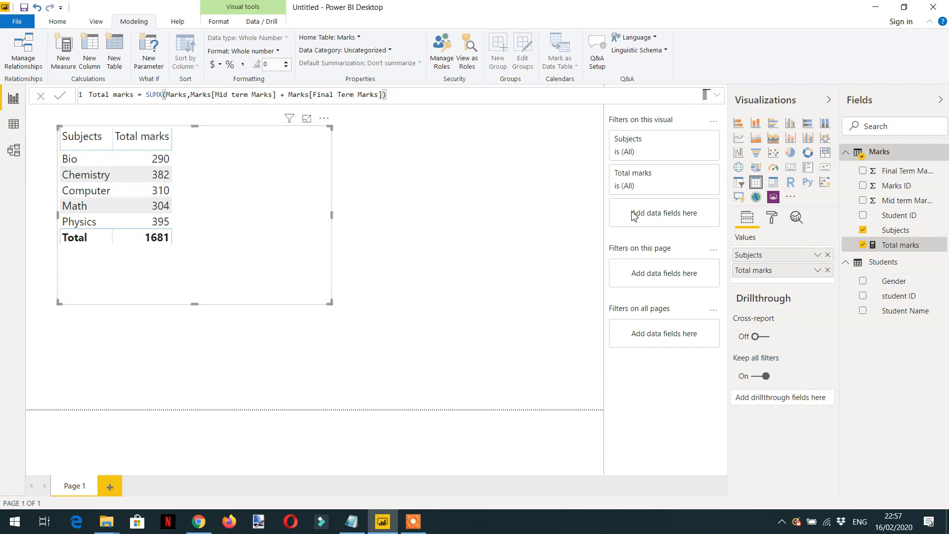
pyautogui.moveTo(879, 152)
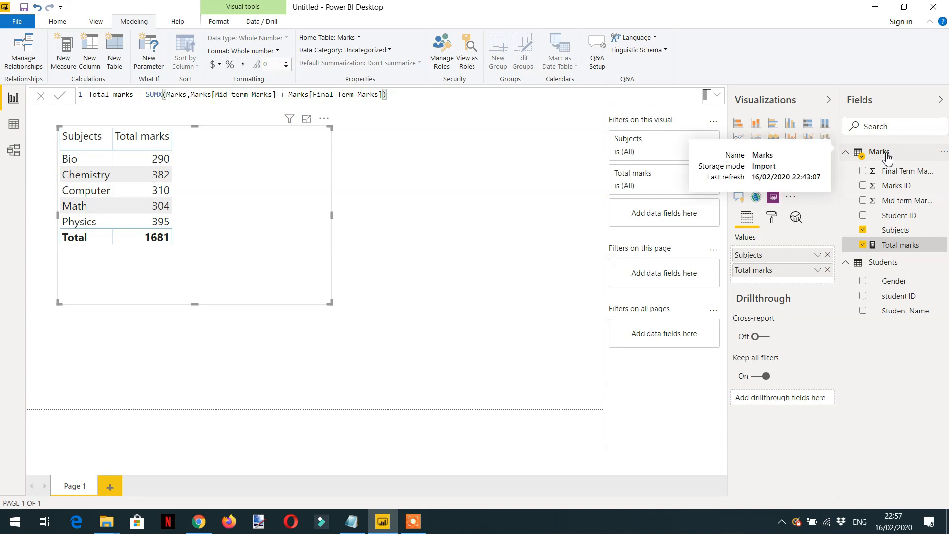
# Step: In the Marks table, create Female marks = CALCULATE([Total marks], Students[Gender] = "F")
pyautogui.click(57, 22)
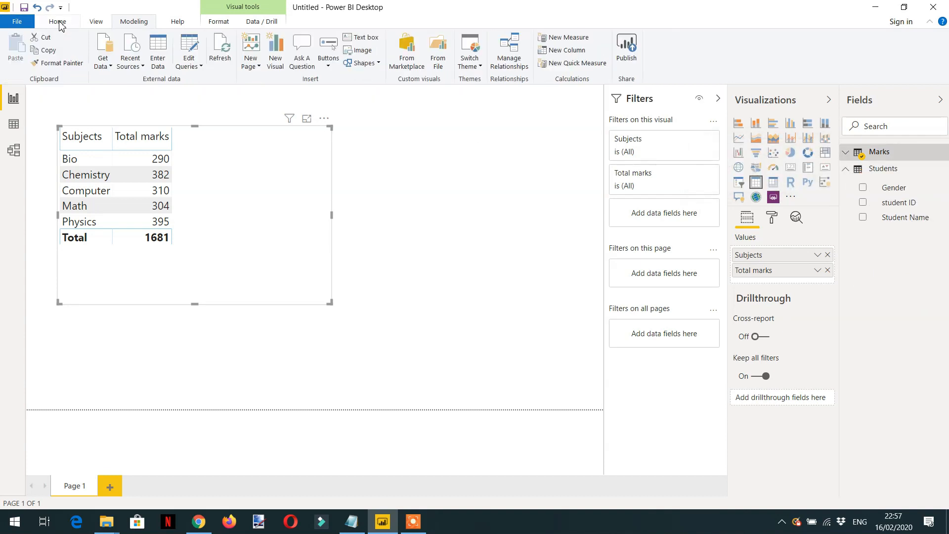
pyautogui.click(566, 37)
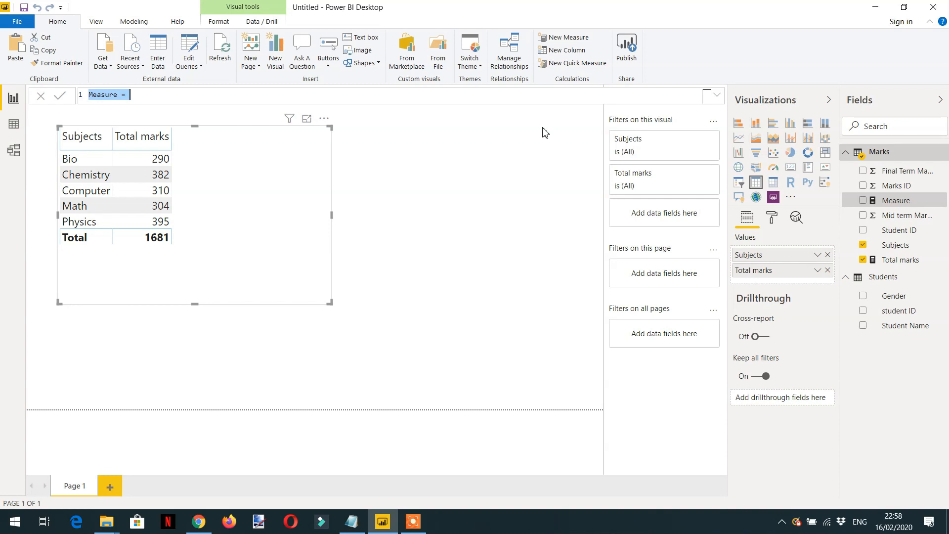
pyautogui.write('F')
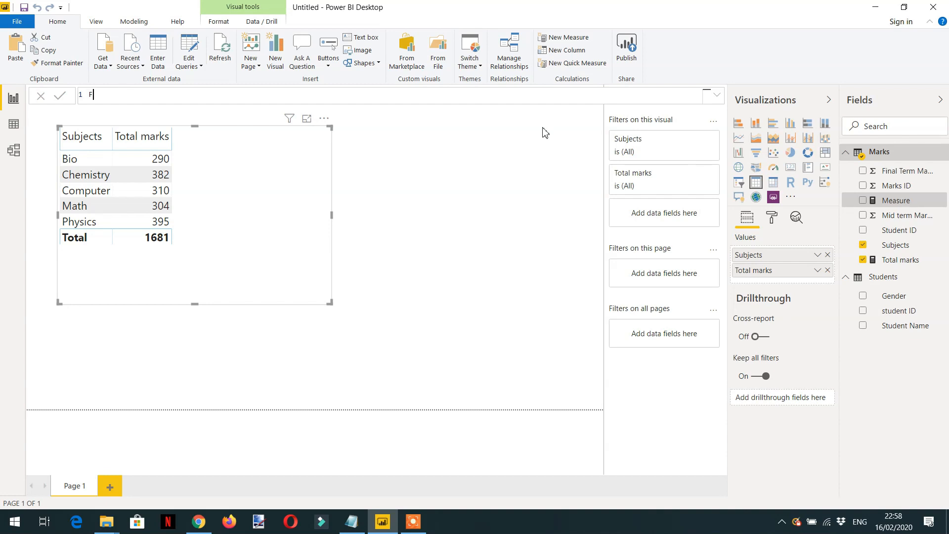
pyautogui.write('emm')
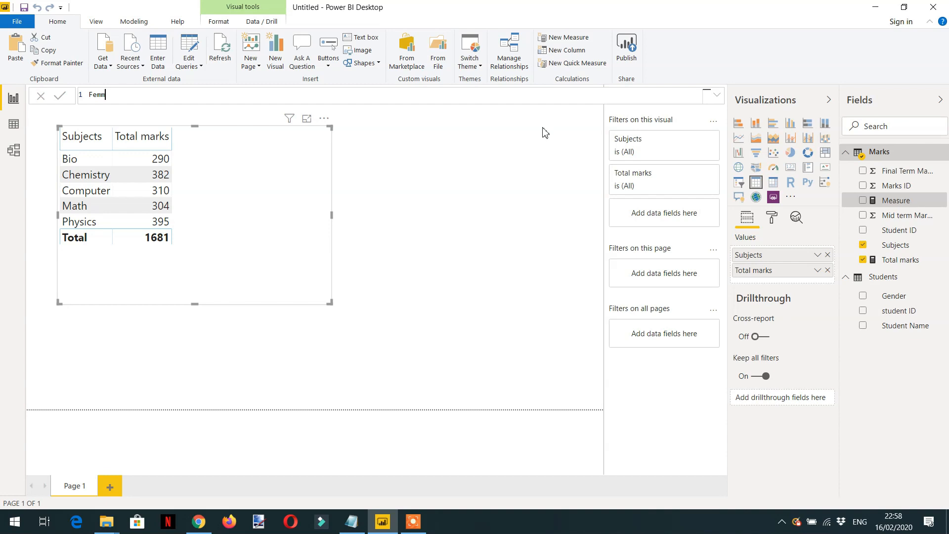
pyautogui.write('ale marks')
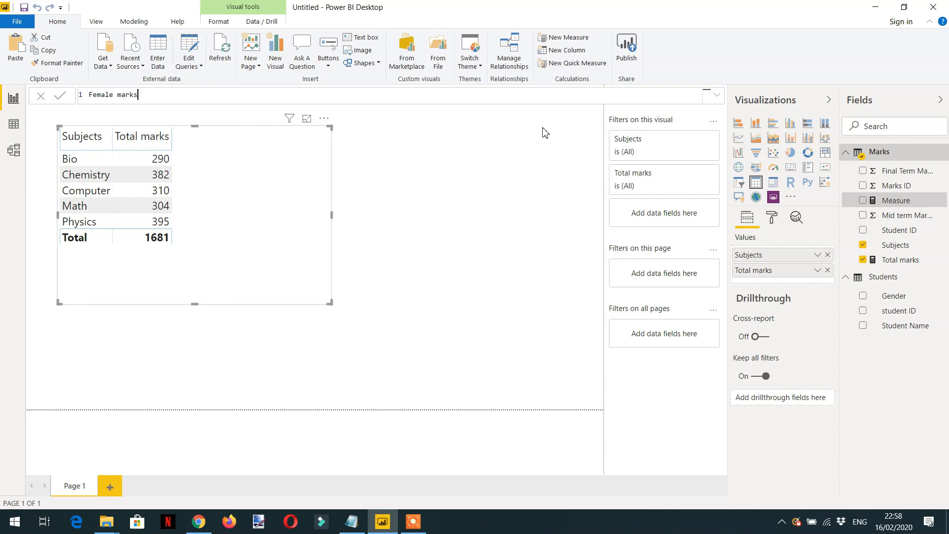
pyautogui.write('=')
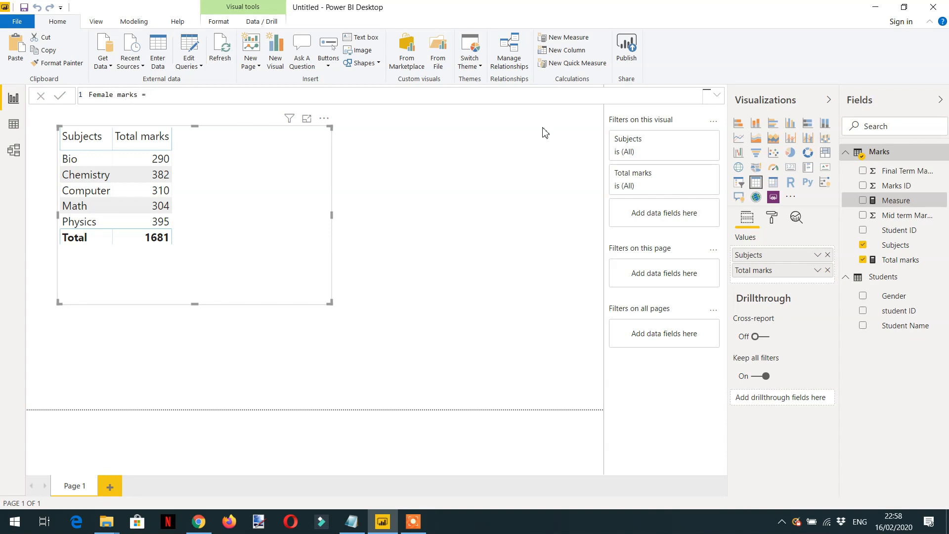
pyautogui.write('CALCULATE(')
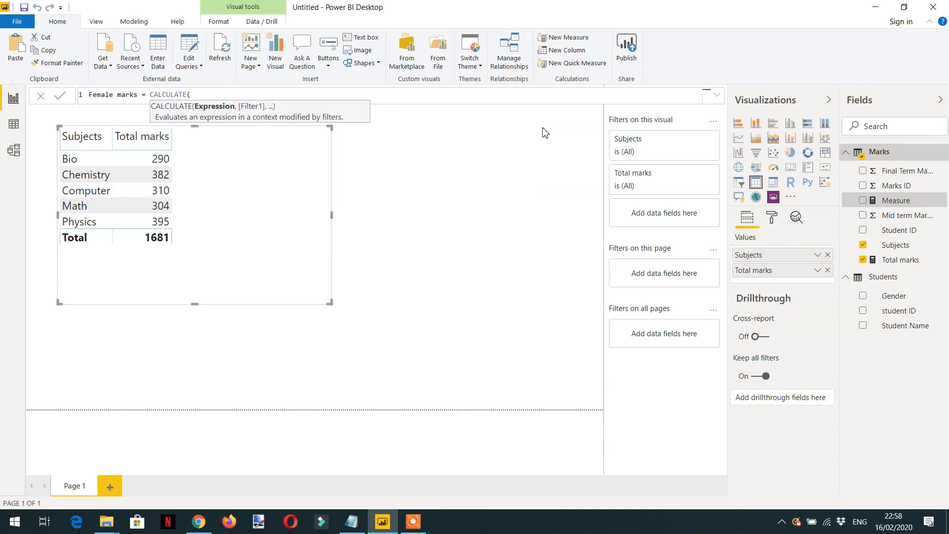
pyautogui.write('[Total marks]')
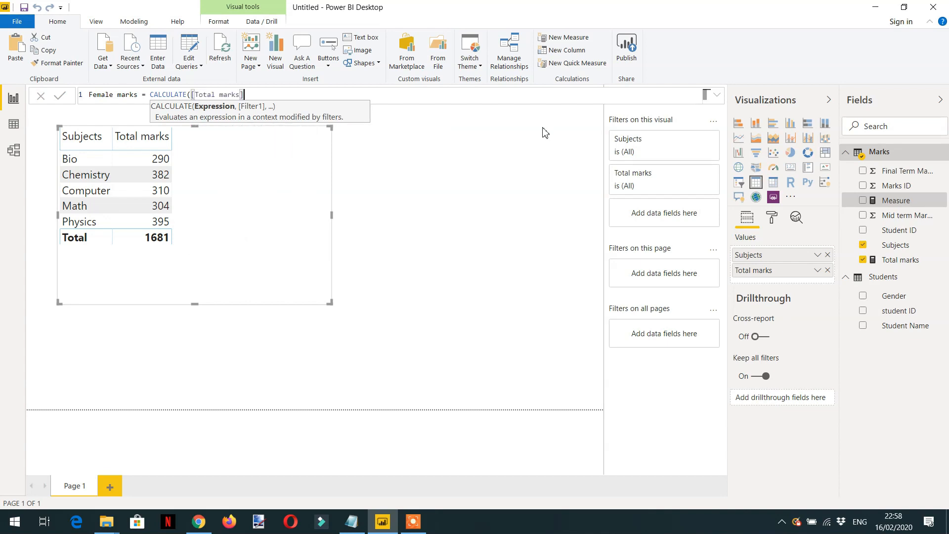
pyautogui.write(',gen')
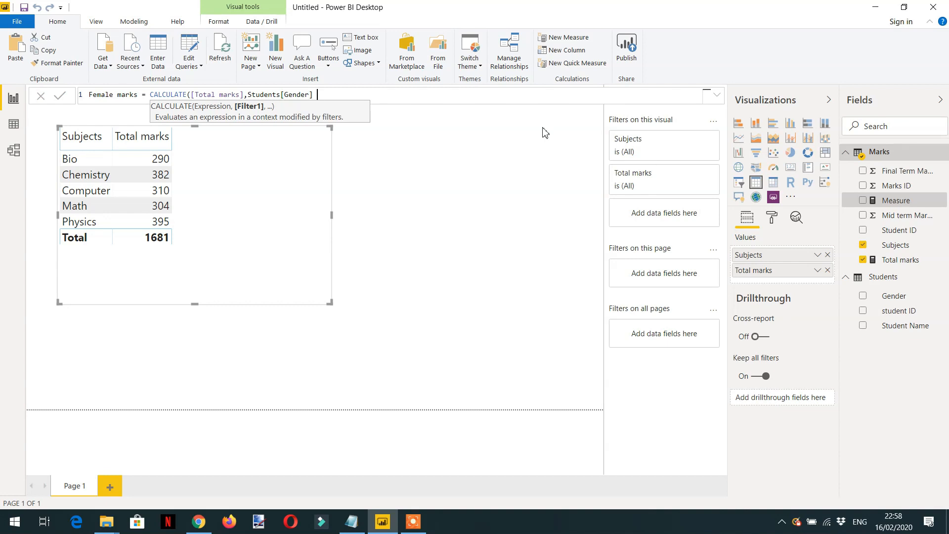
pyautogui.write('= ""')
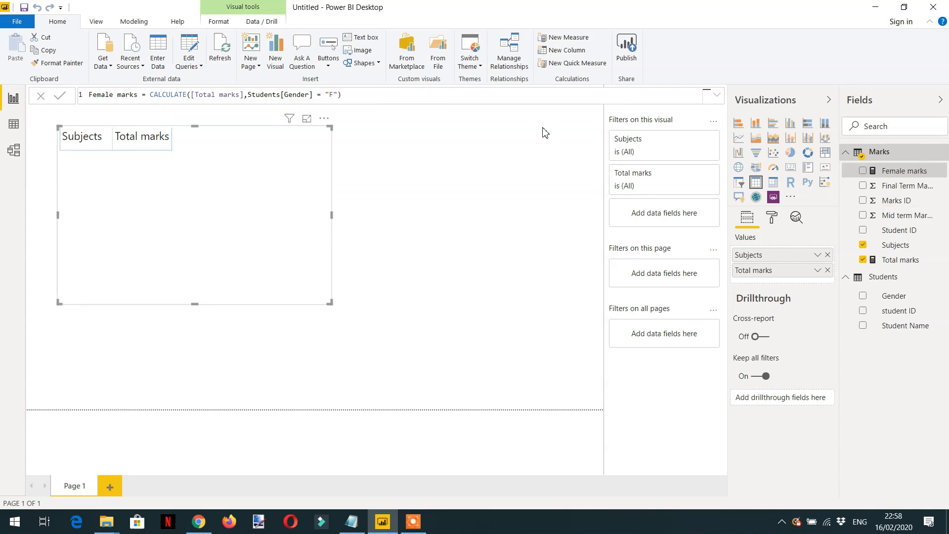
pyautogui.click(62, 94)
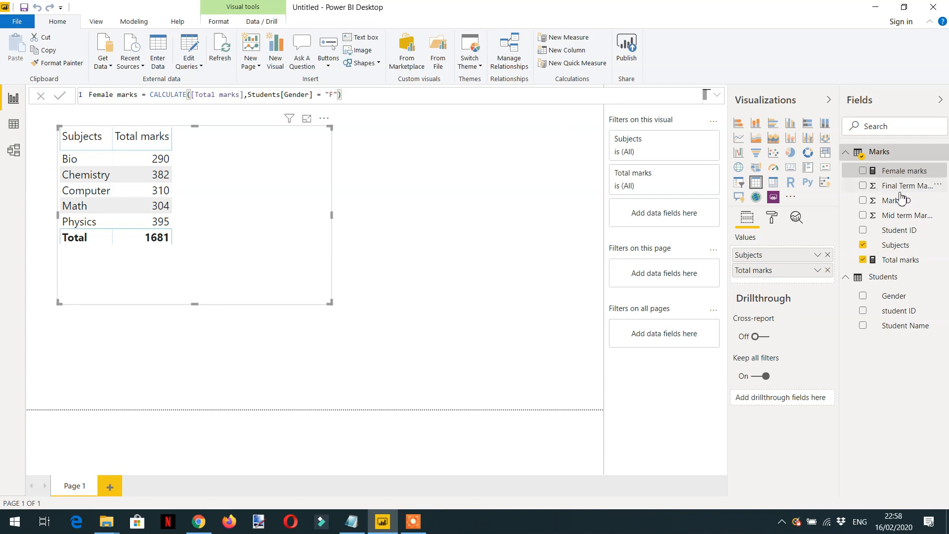
pyautogui.moveTo(914, 177)
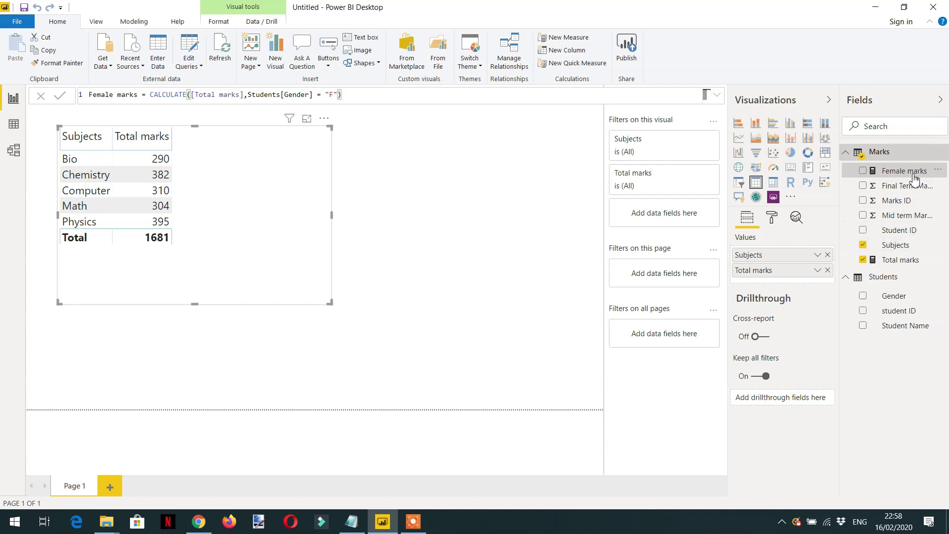
pyautogui.click(864, 171)
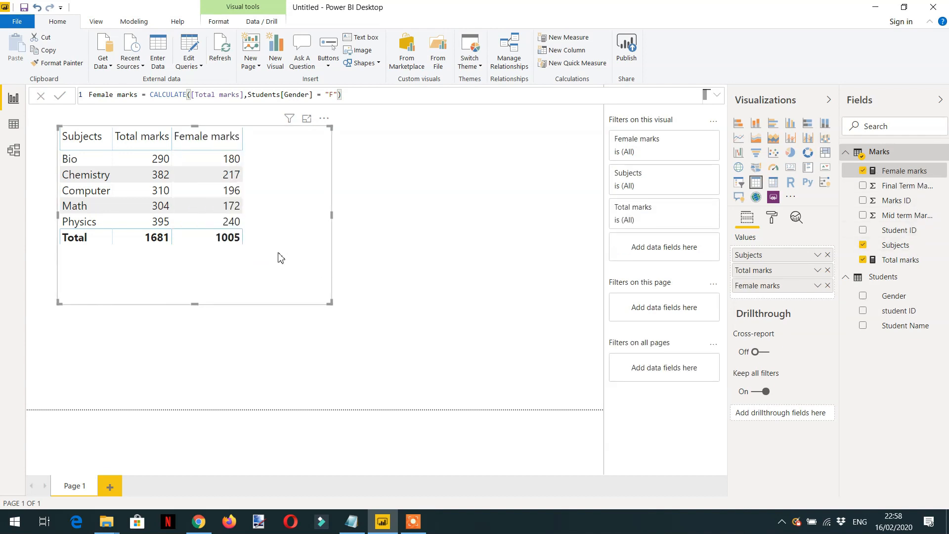
pyautogui.moveTo(173, 267)
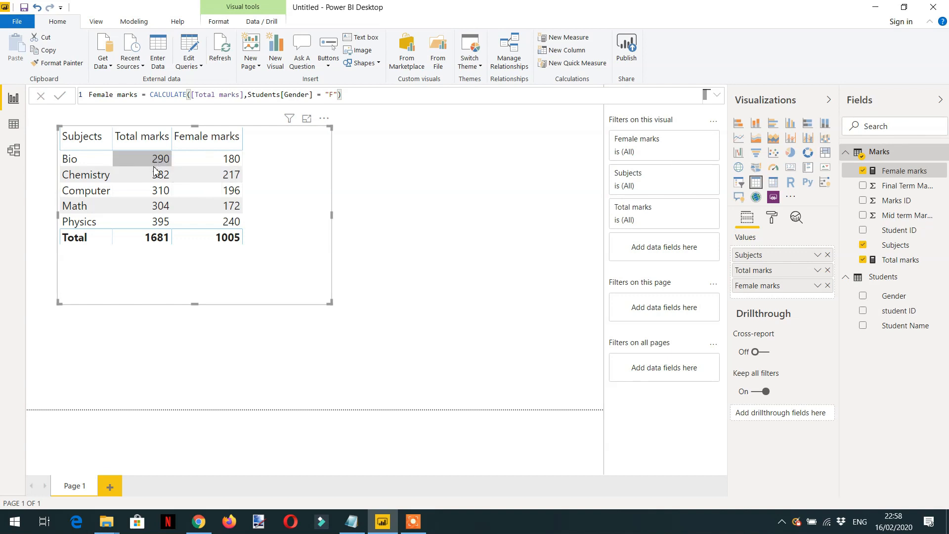
pyautogui.moveTo(269, 163)
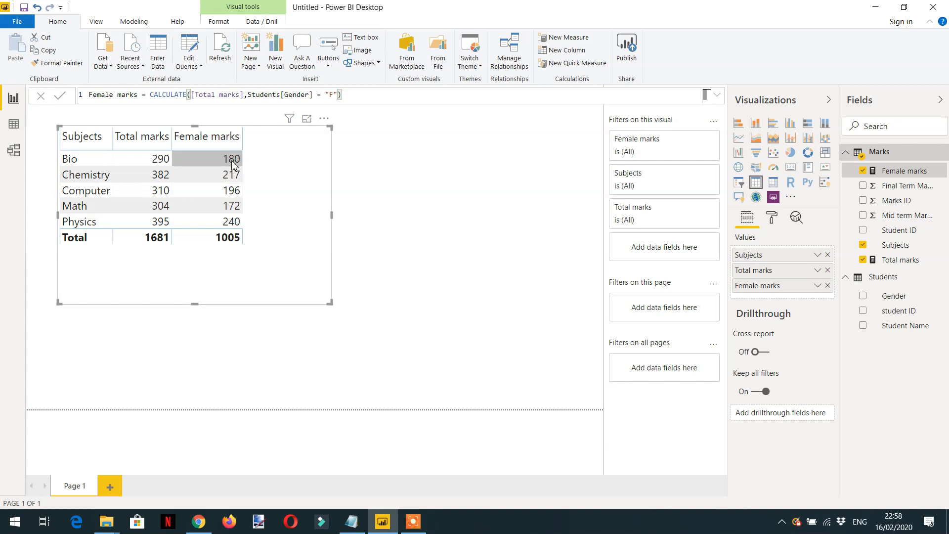
pyautogui.moveTo(219, 189)
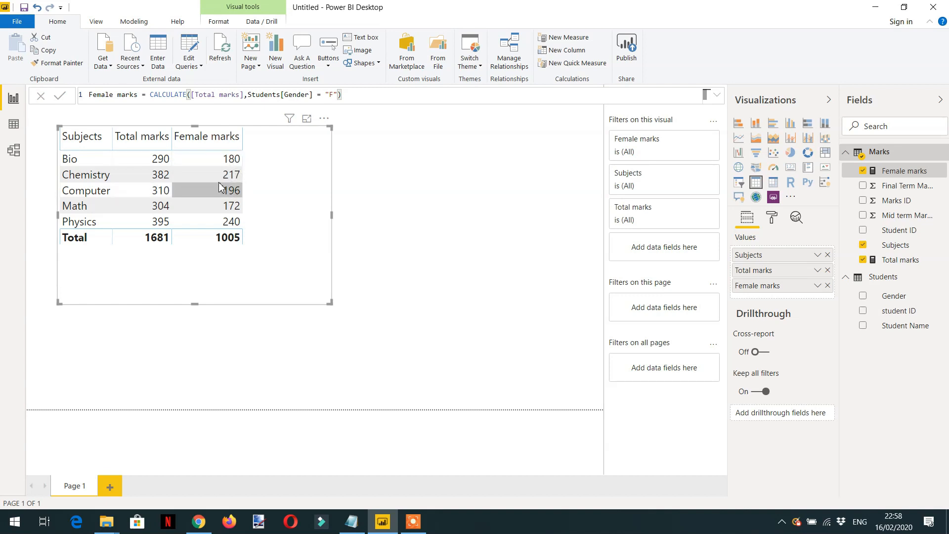
pyautogui.moveTo(242, 239)
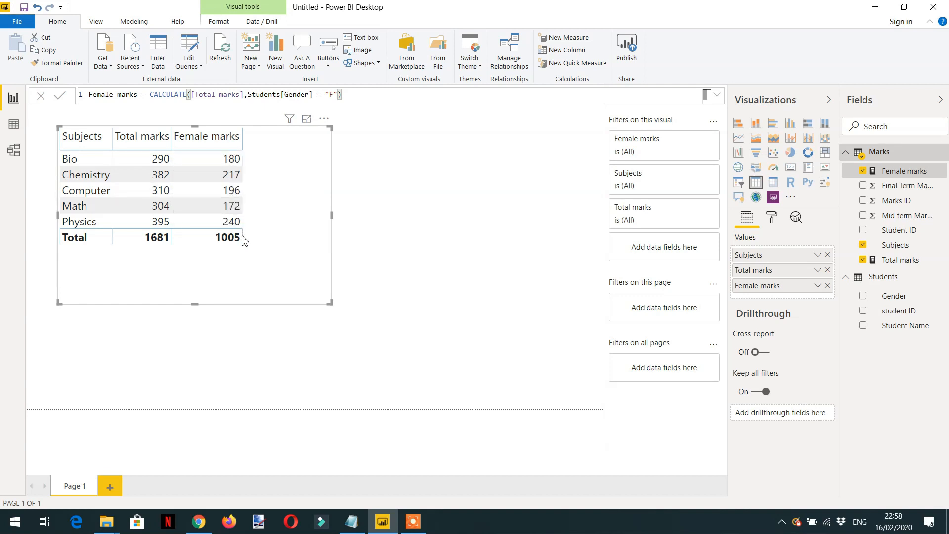
pyautogui.moveTo(227, 237)
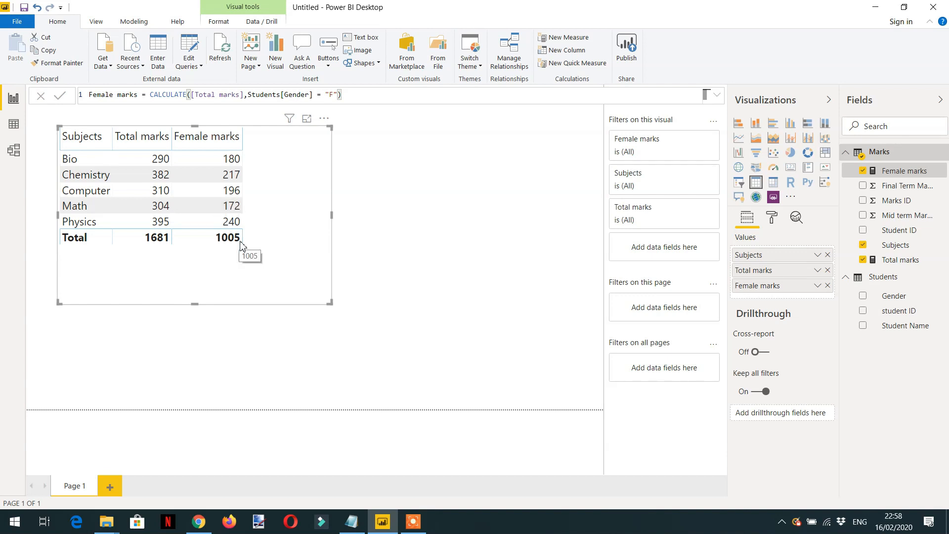
pyautogui.moveTo(685, 199)
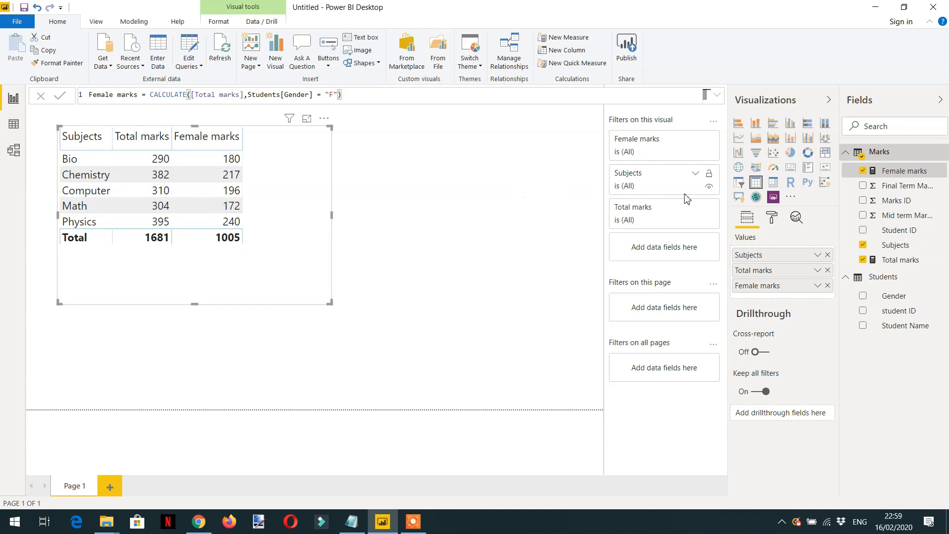
pyautogui.moveTo(896, 334)
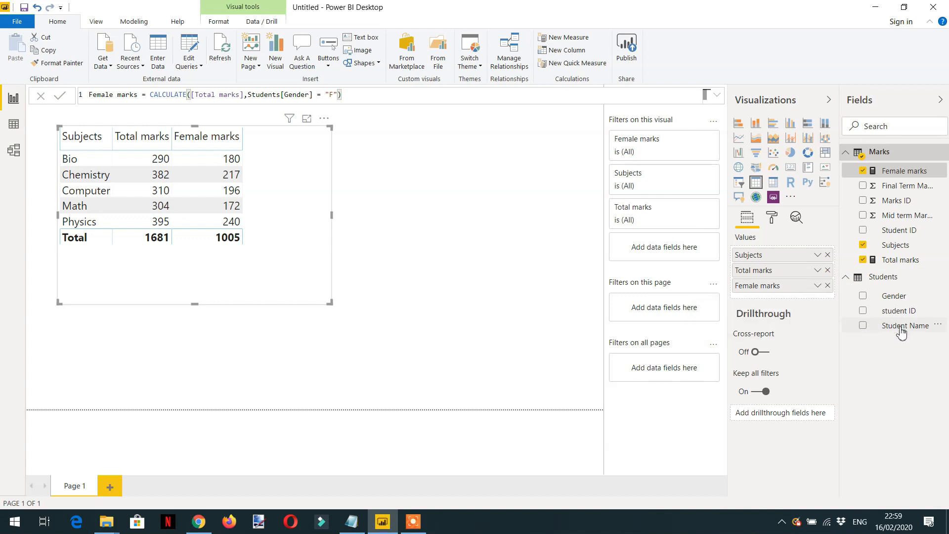
pyautogui.moveTo(906, 326)
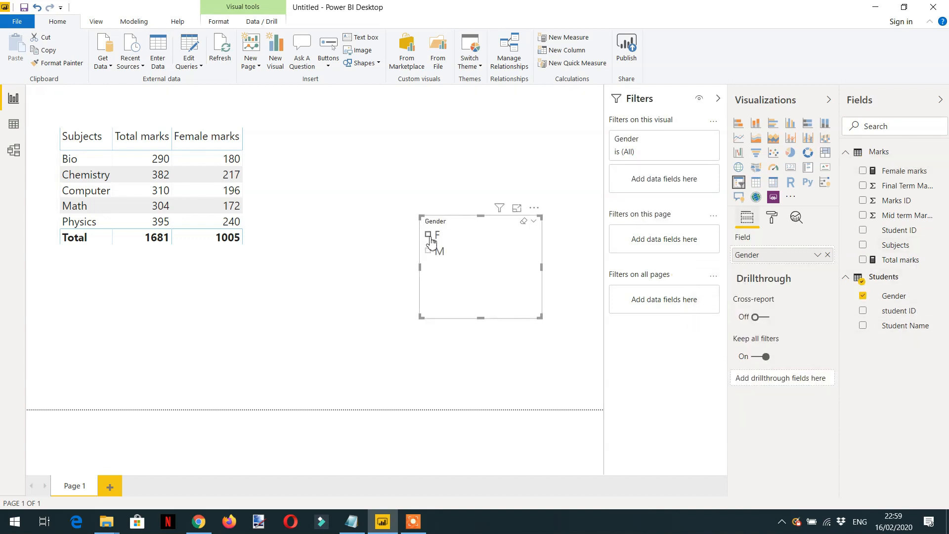
# Step: Test the Gender slicer with F, then M, then clear the selection
pyautogui.click(427, 235)
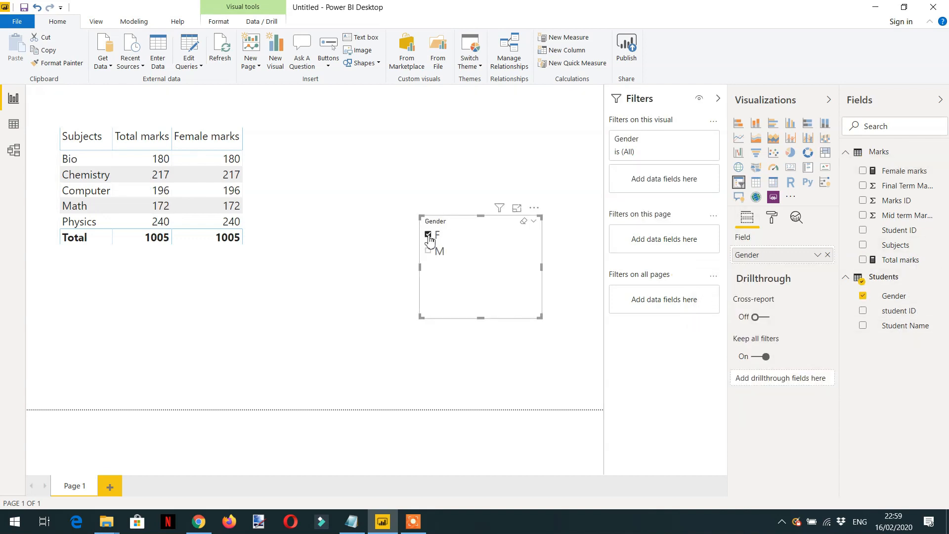
pyautogui.click(428, 234)
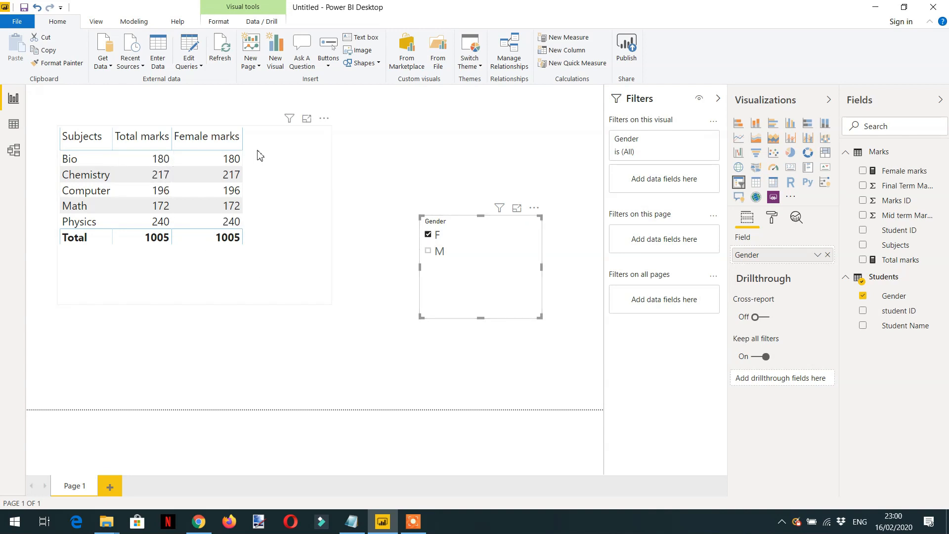
pyautogui.click(161, 174)
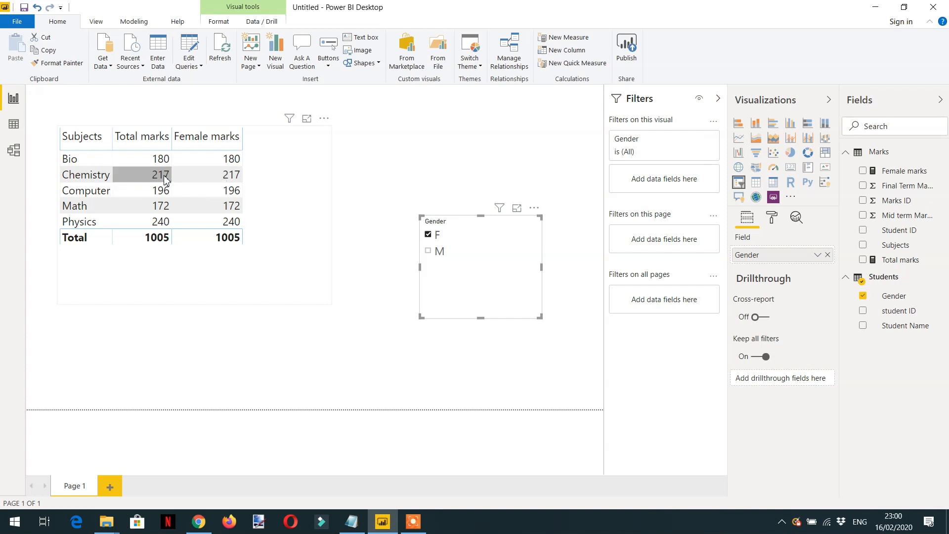
pyautogui.moveTo(170, 190)
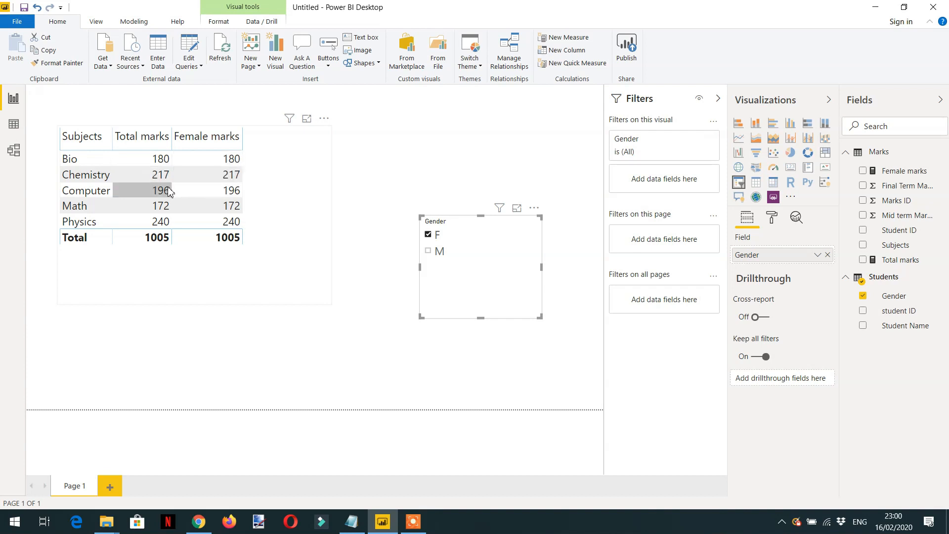
pyautogui.moveTo(152, 159)
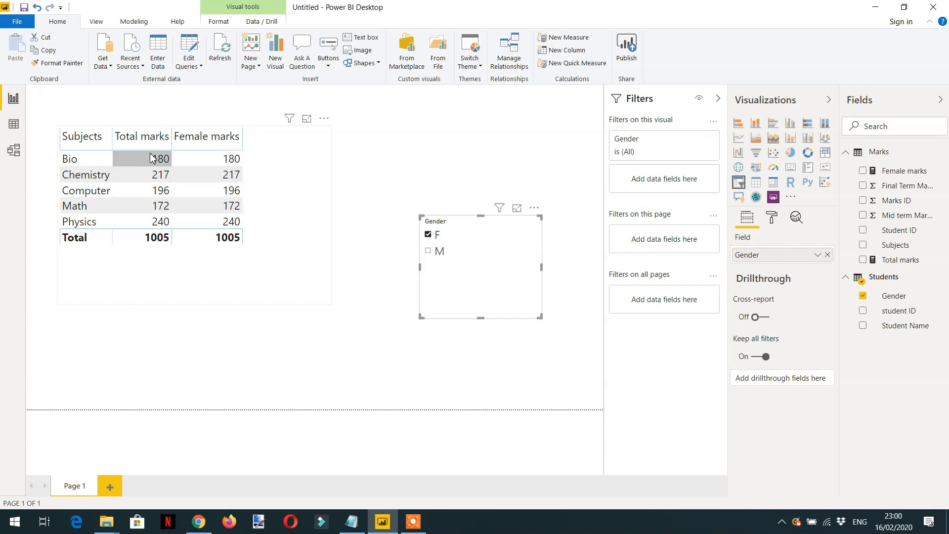
pyautogui.moveTo(85, 190)
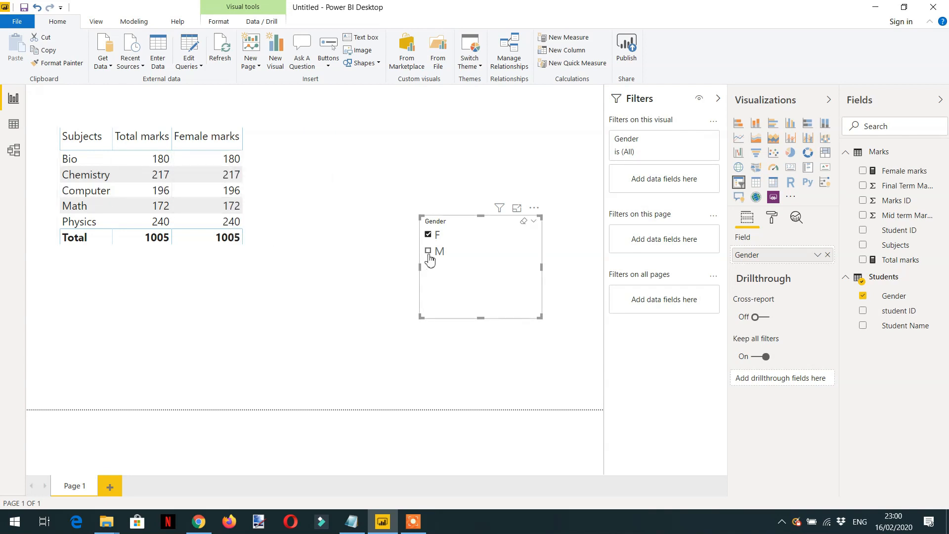
pyautogui.click(426, 251)
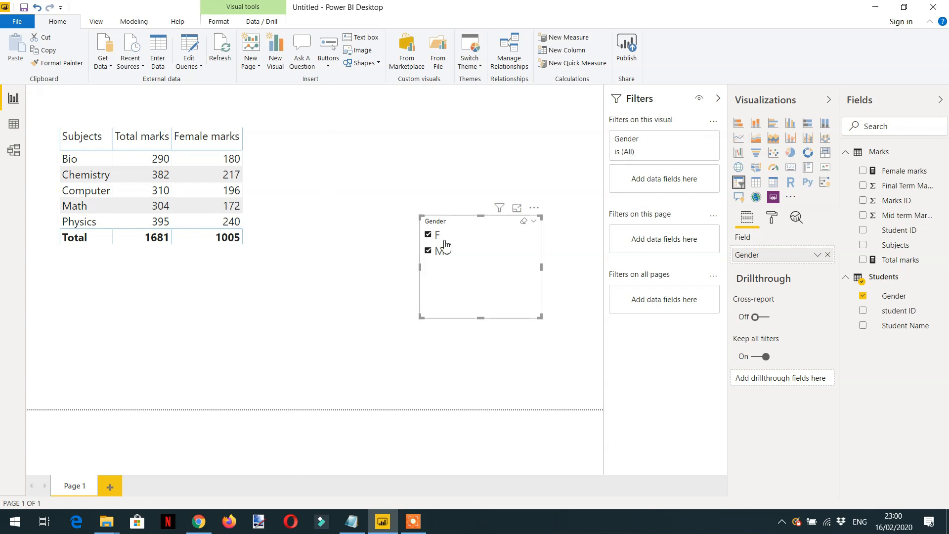
pyautogui.click(427, 234)
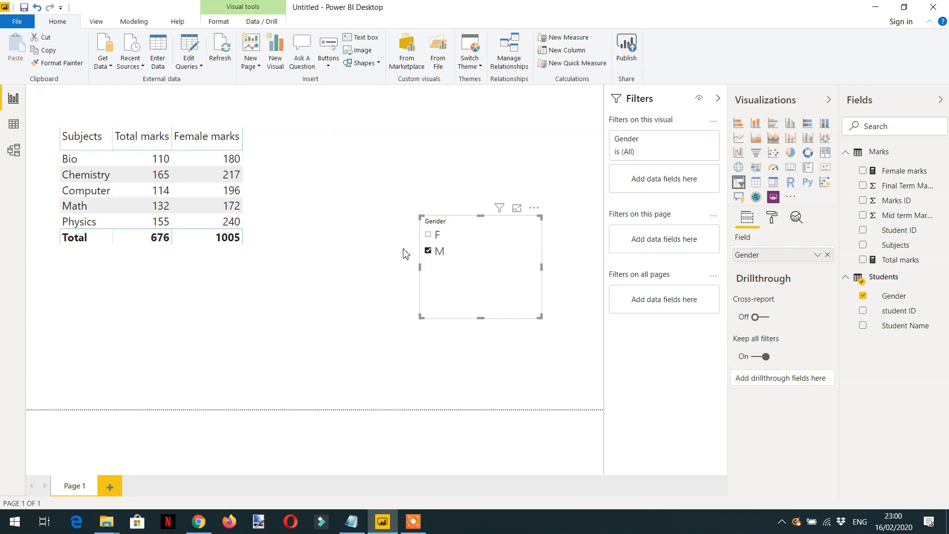
pyautogui.click(427, 234)
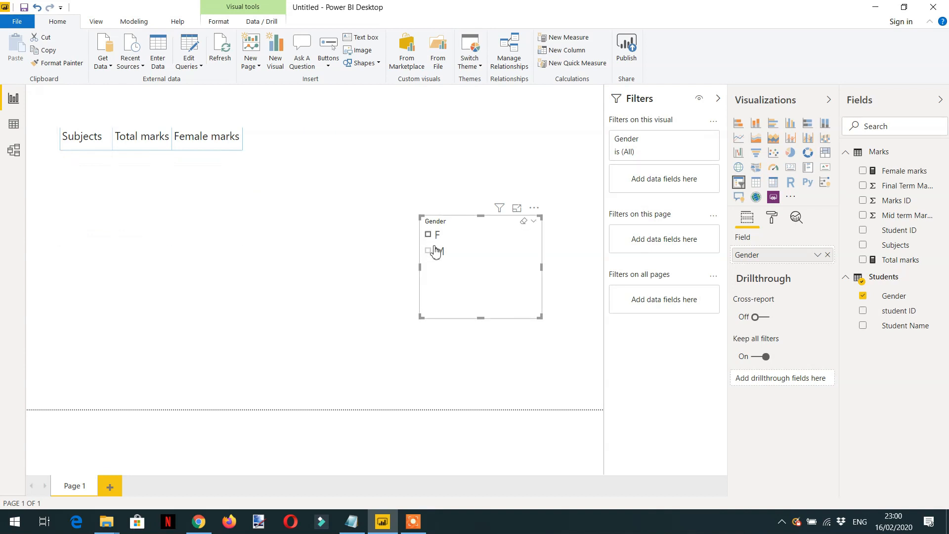
pyautogui.click(428, 234)
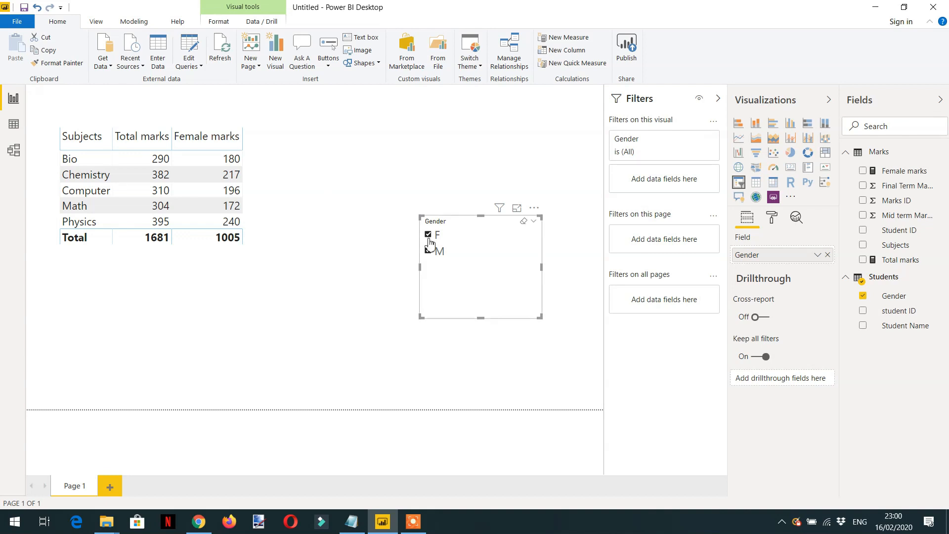
pyautogui.click(428, 234)
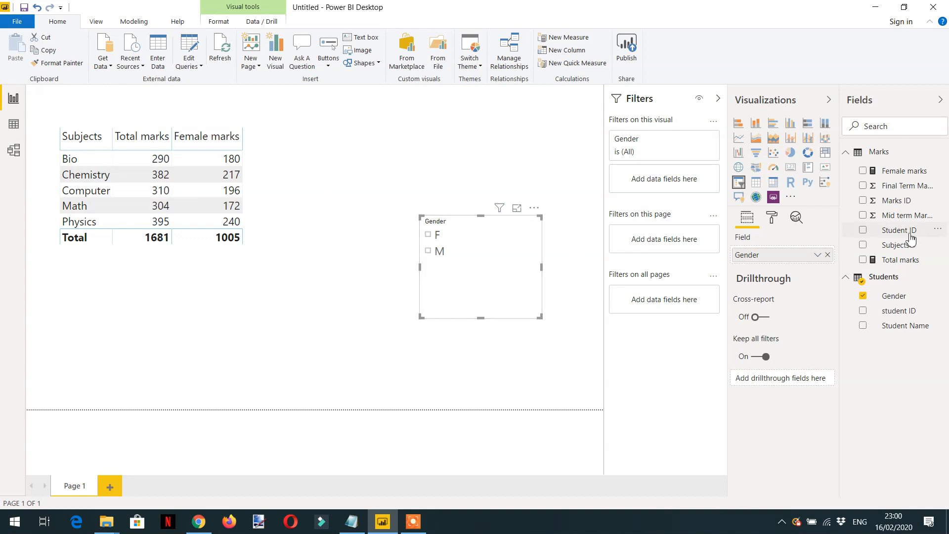
# Step: Select the subjects table and display the Female marks CALCULATE formula
pyautogui.click(245, 272)
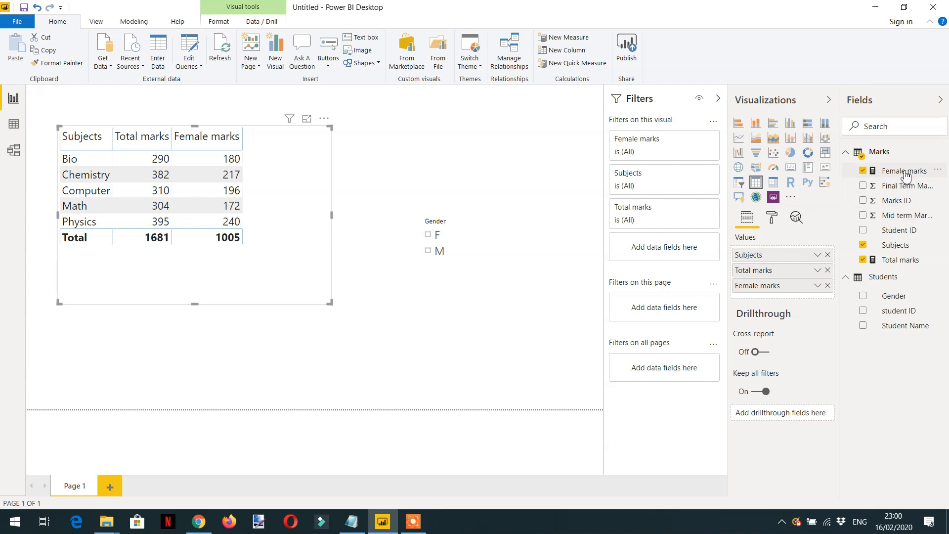
pyautogui.click(904, 170)
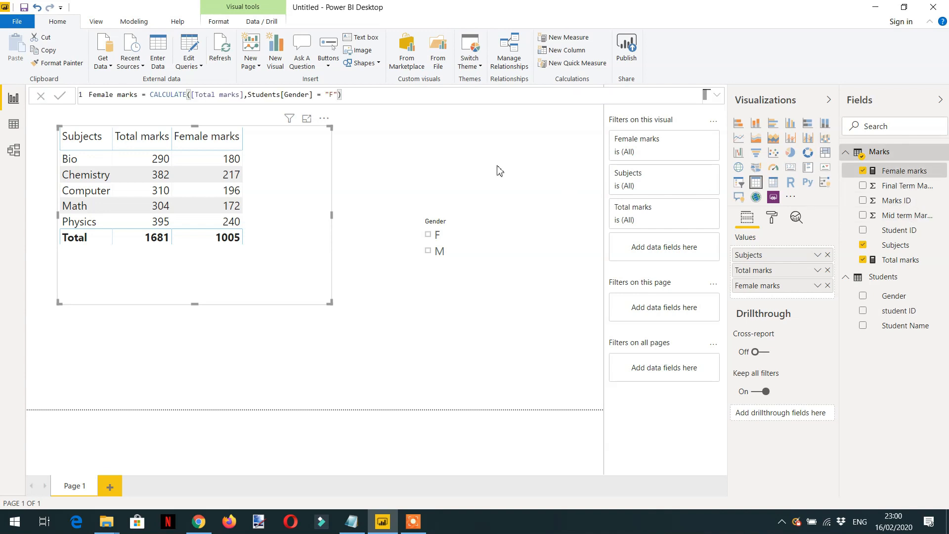
pyautogui.moveTo(209, 115)
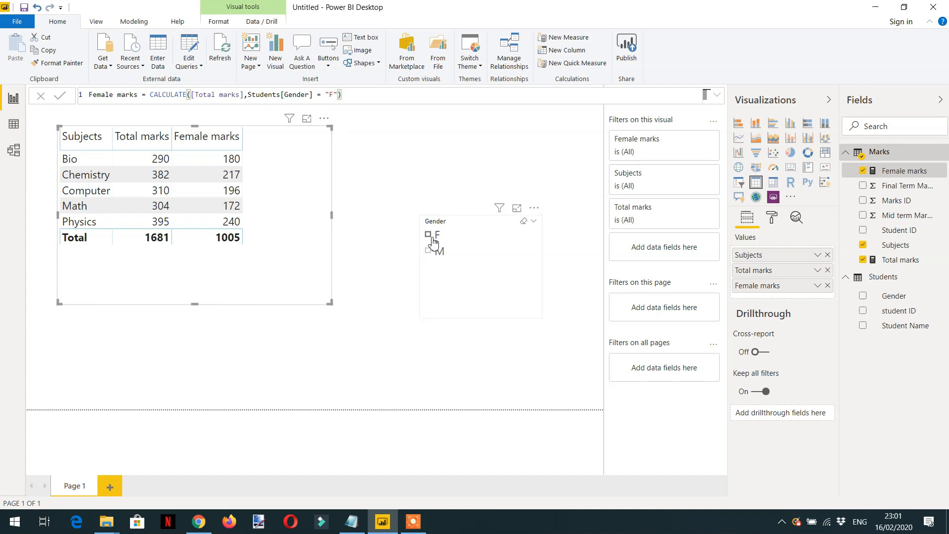
pyautogui.moveTo(433, 262)
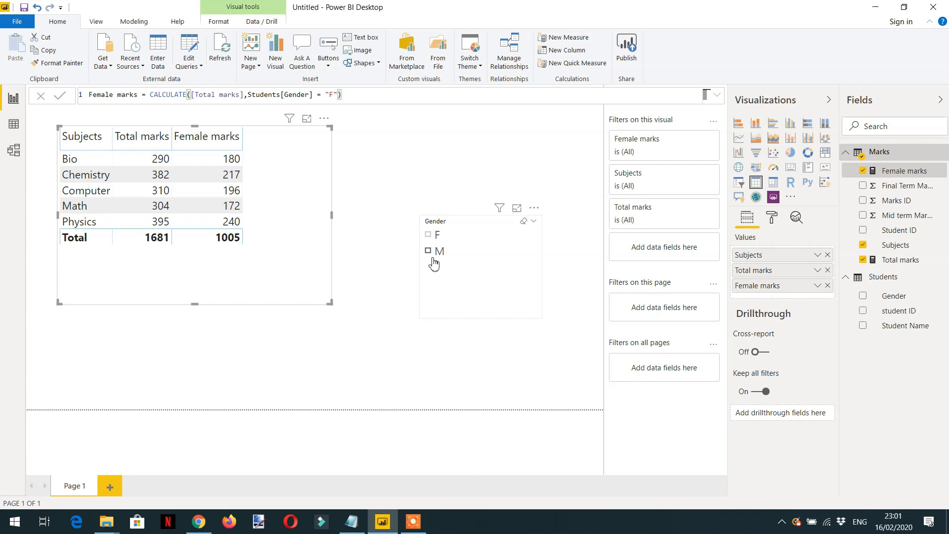
pyautogui.click(206, 137)
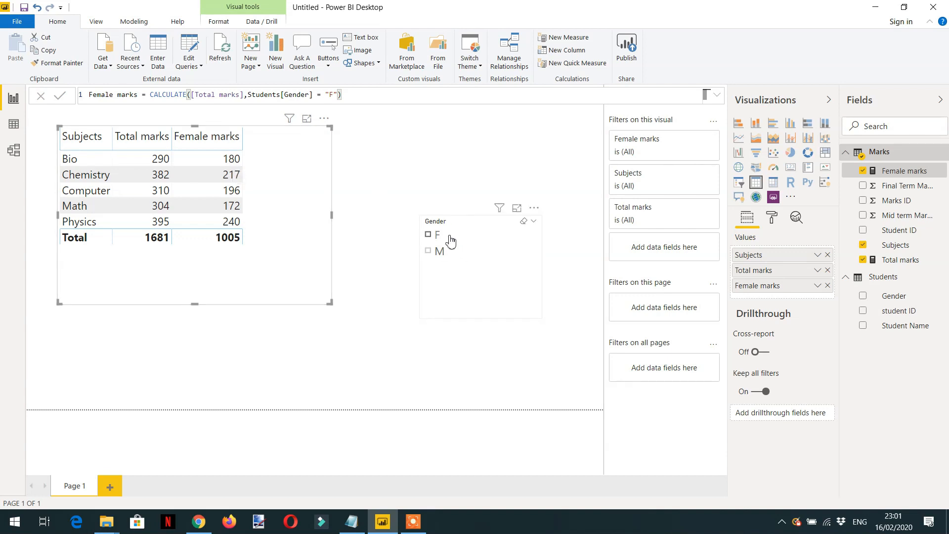
pyautogui.moveTo(451, 253)
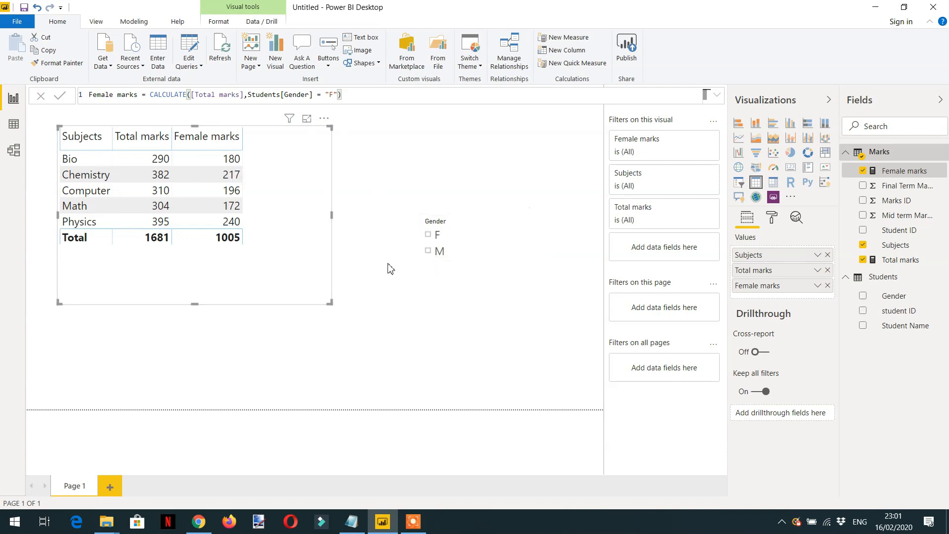
pyautogui.moveTo(315, 244)
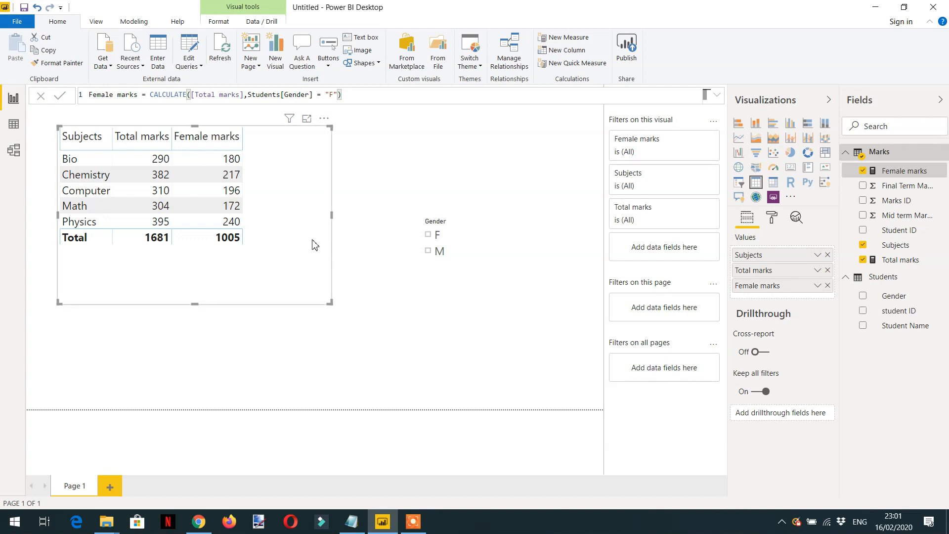
pyautogui.moveTo(309, 271)
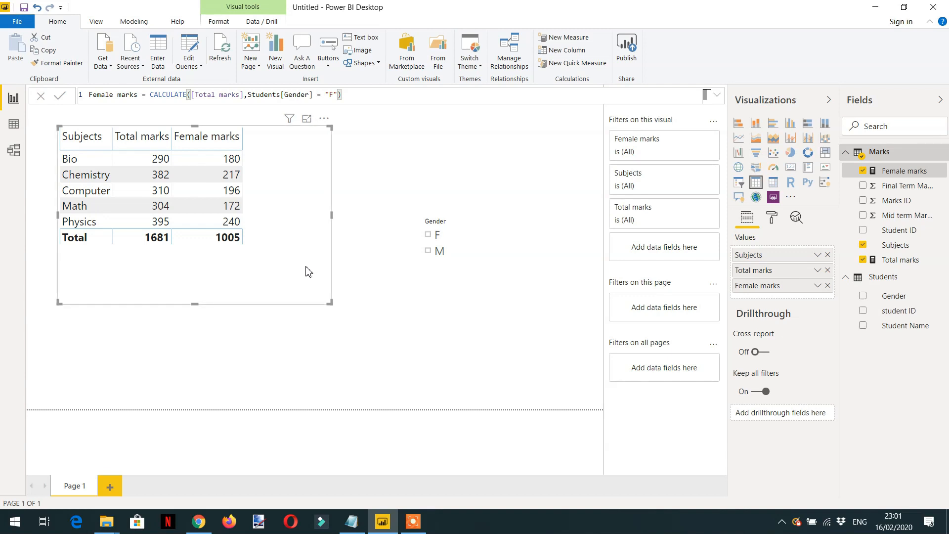
pyautogui.moveTo(328, 303)
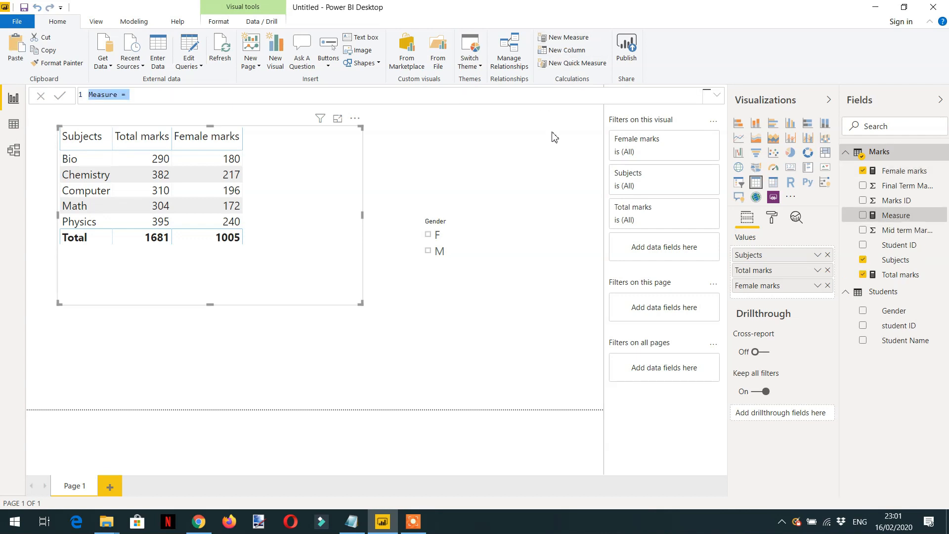
# Step: Create the measure Marks % = DIVIDE([Female marks],[Total marks])
pyautogui.write('M')
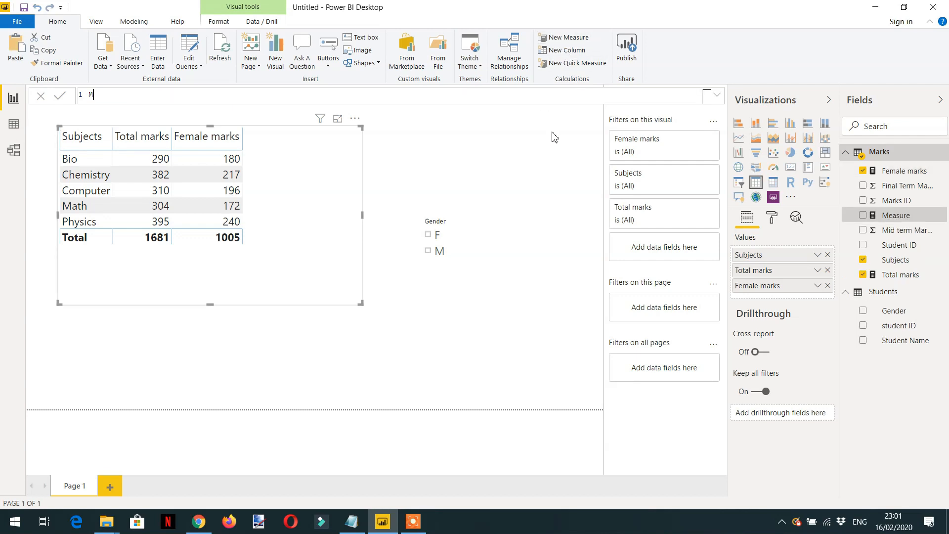
pyautogui.write('arks')
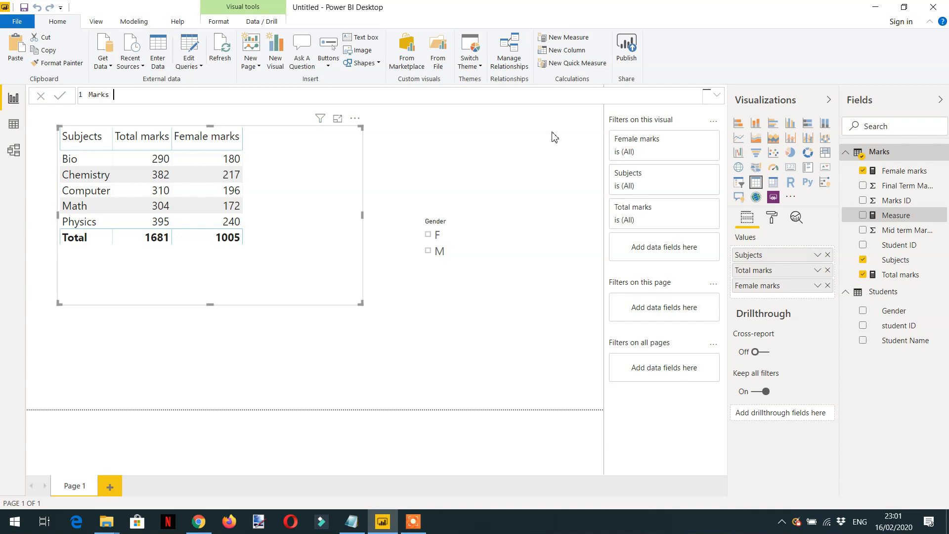
pyautogui.write('% =')
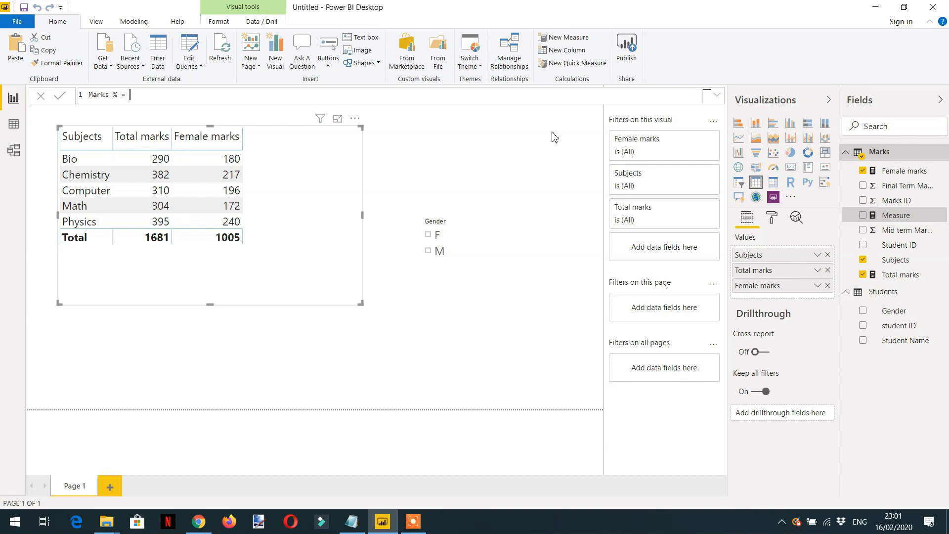
pyautogui.write('div')
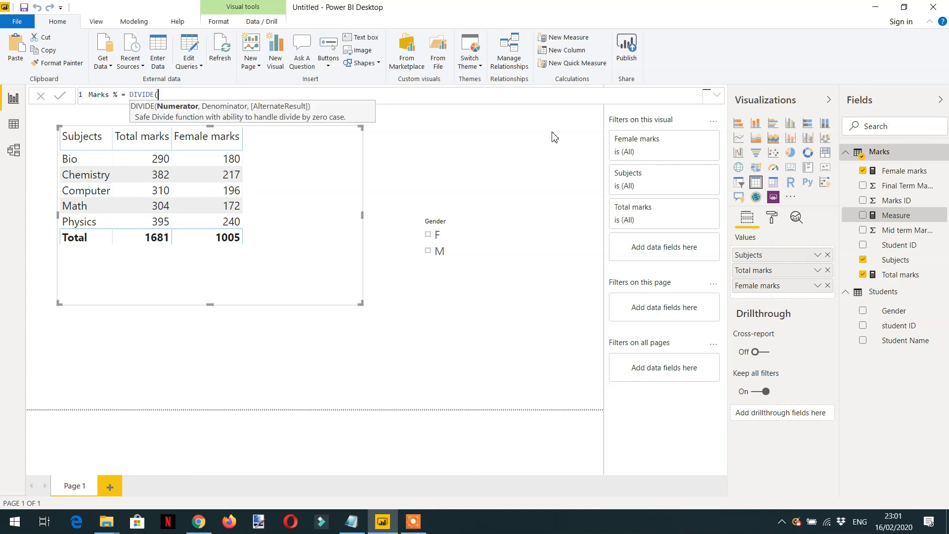
pyautogui.write('fe')
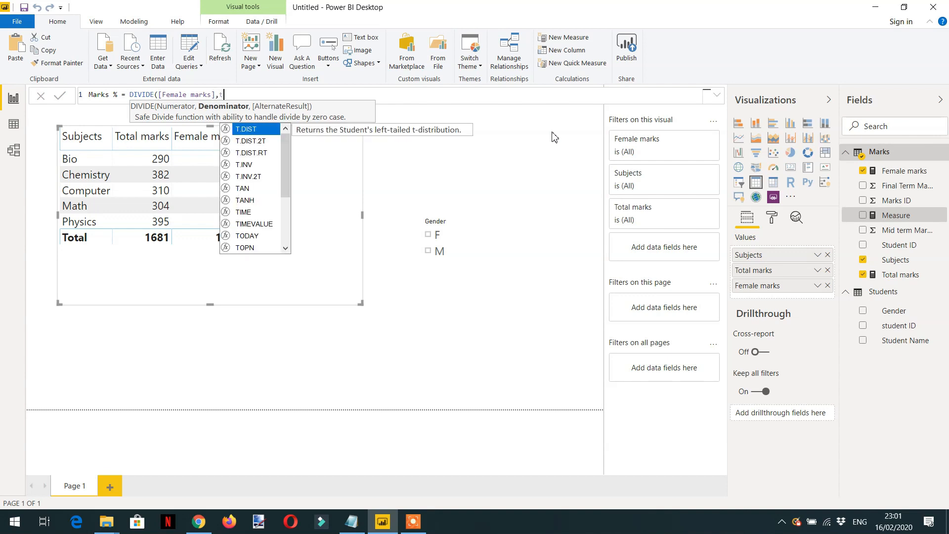
pyautogui.write('[Total marks])')
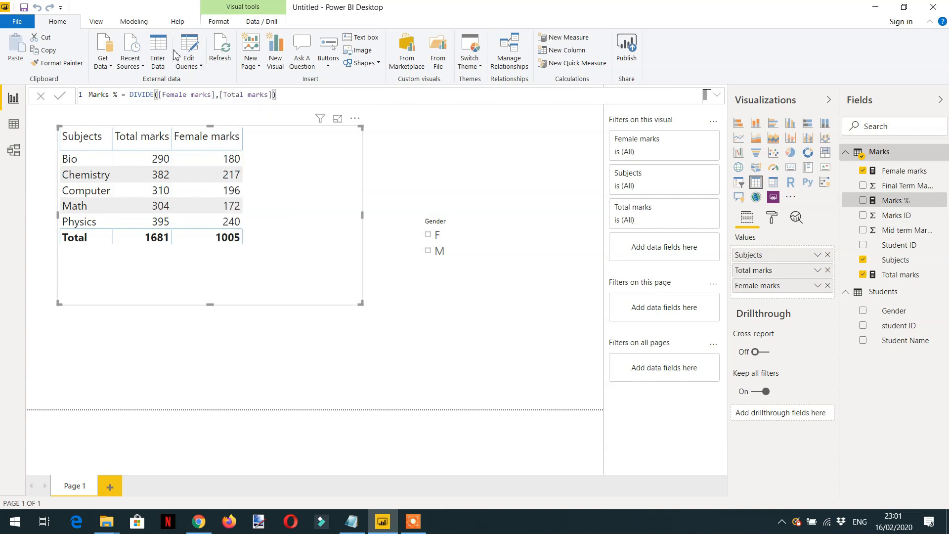
pyautogui.click(134, 21)
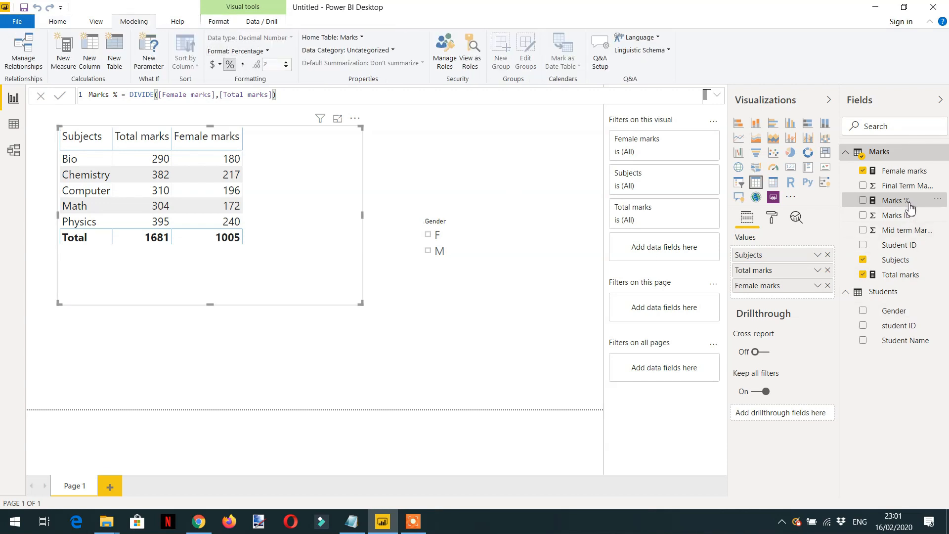
# Step: Add Marks % to the subjects table as percentages, showing 59.79% overall
pyautogui.click(862, 200)
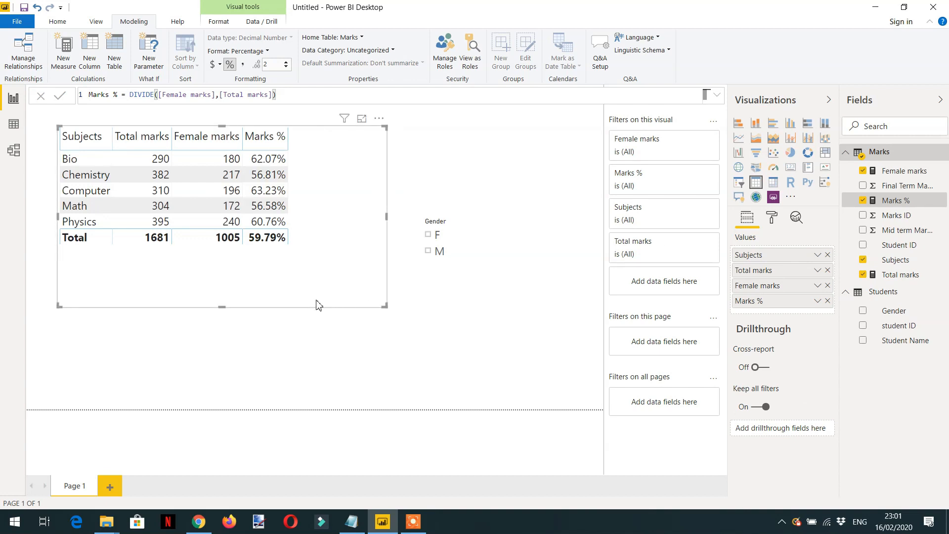
pyautogui.click(265, 158)
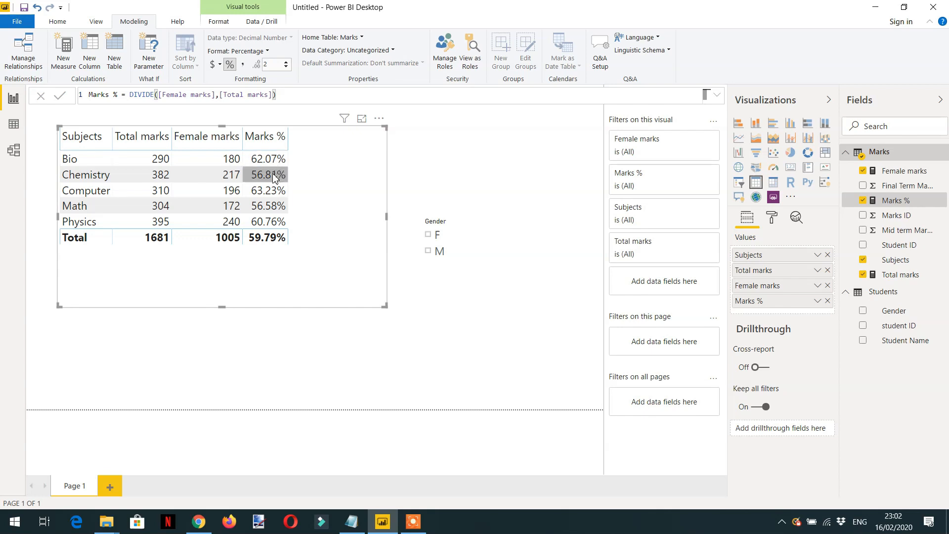
pyautogui.moveTo(271, 195)
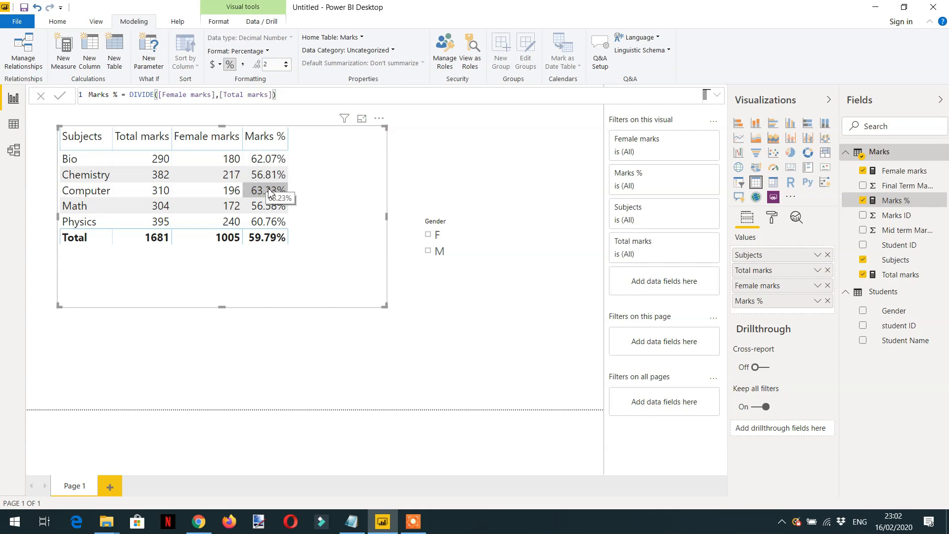
pyautogui.moveTo(275, 197)
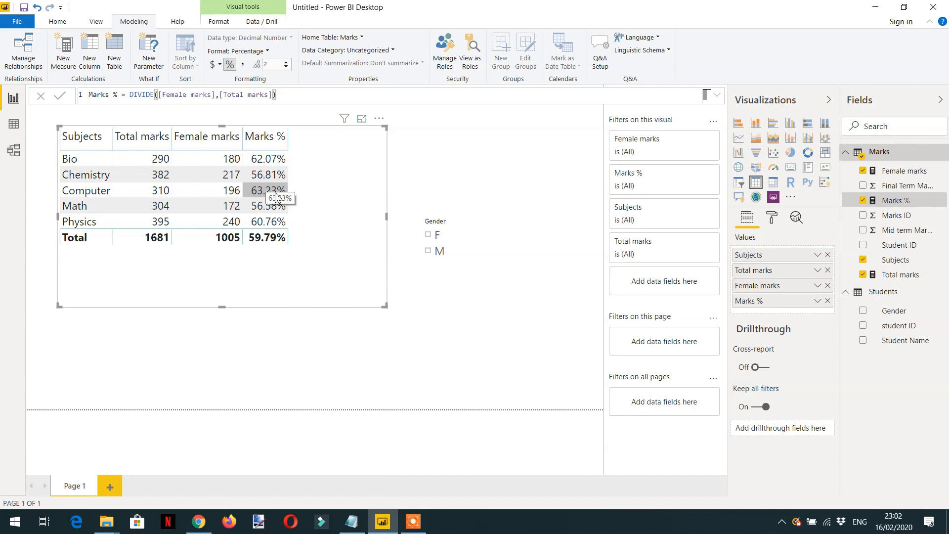
# Step: Switch the Gender slicer from F to M only, giving 676 total and 148.67%
pyautogui.click(433, 235)
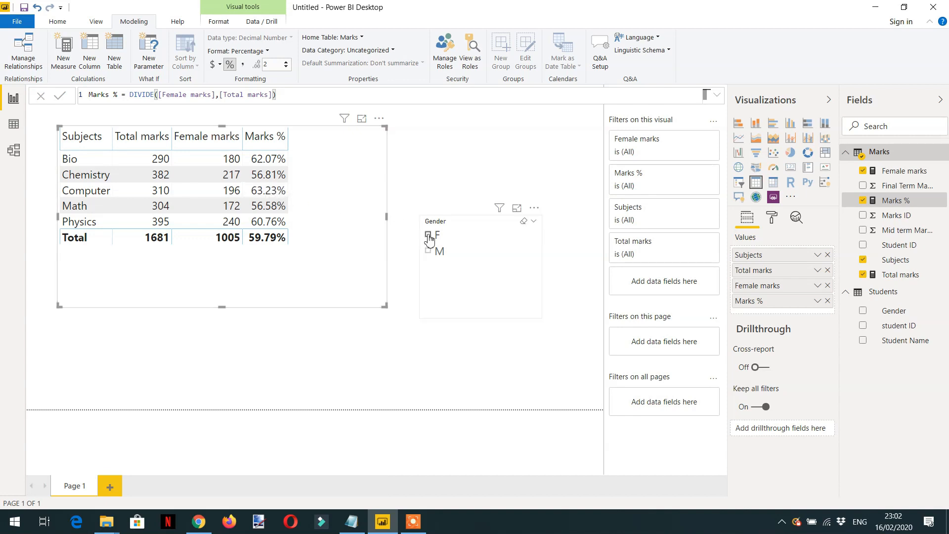
pyautogui.click(428, 234)
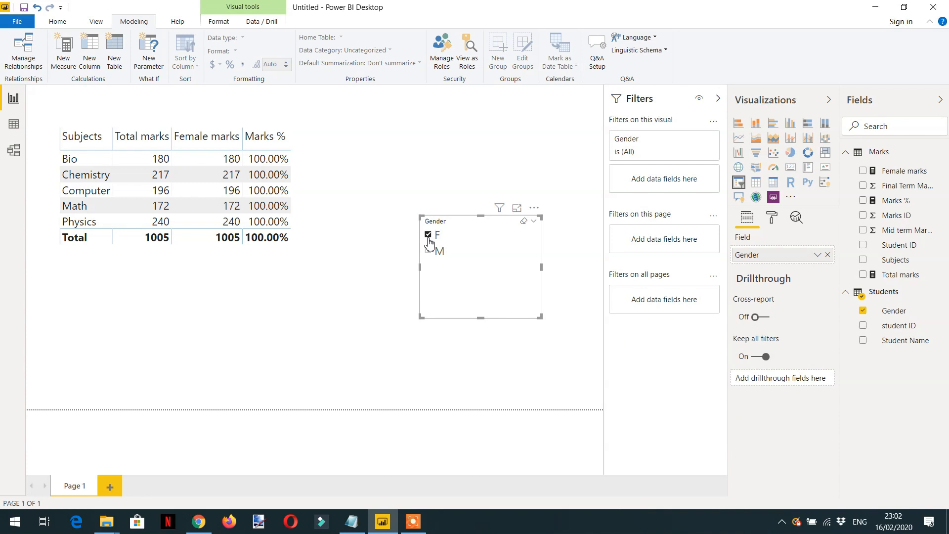
pyautogui.moveTo(431, 247)
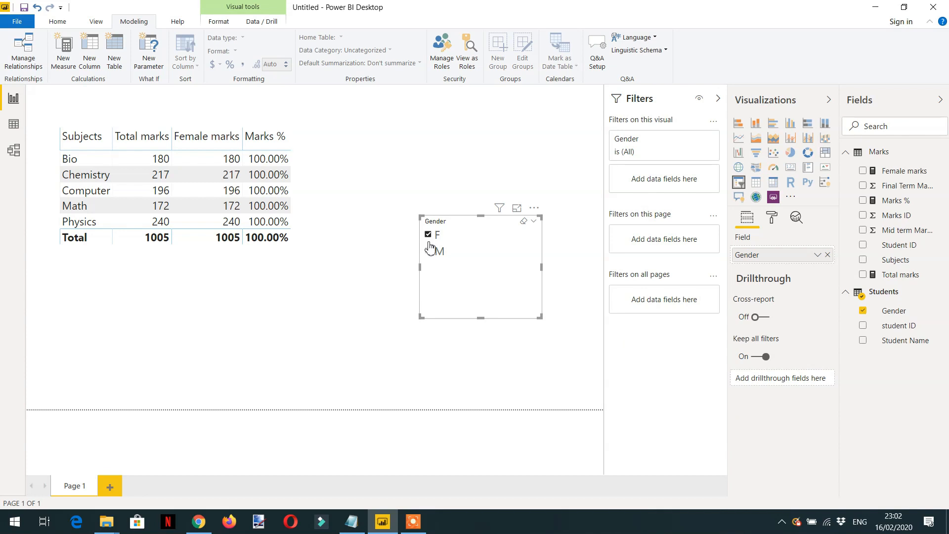
pyautogui.moveTo(418, 249)
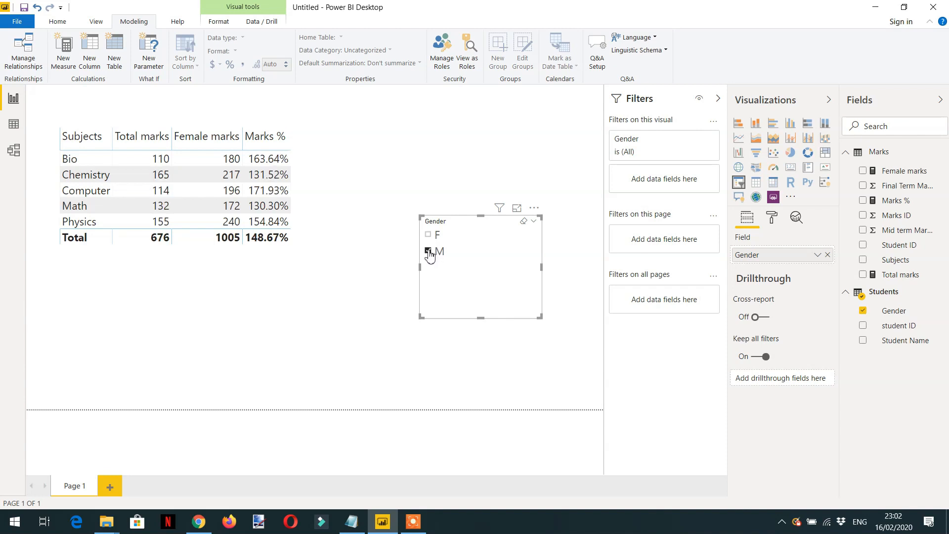
pyautogui.click(427, 251)
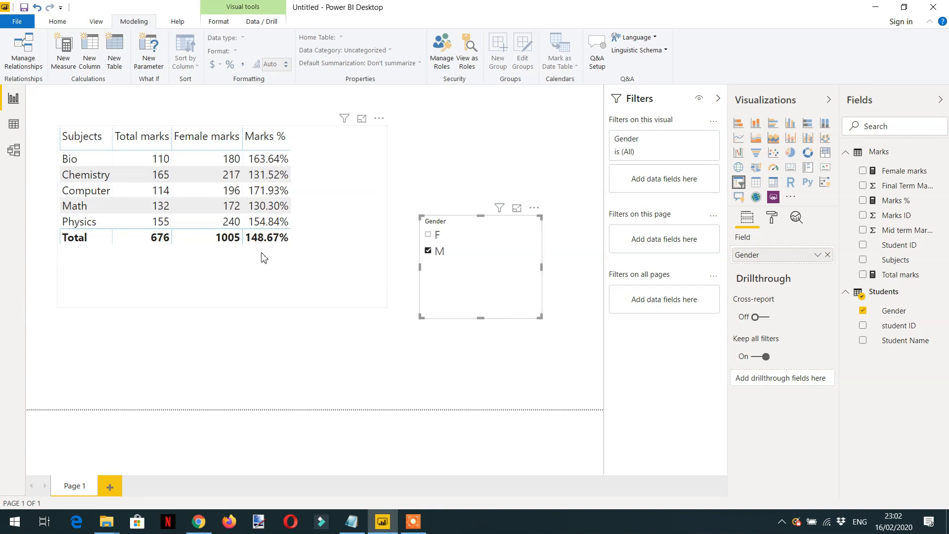
pyautogui.moveTo(268, 174)
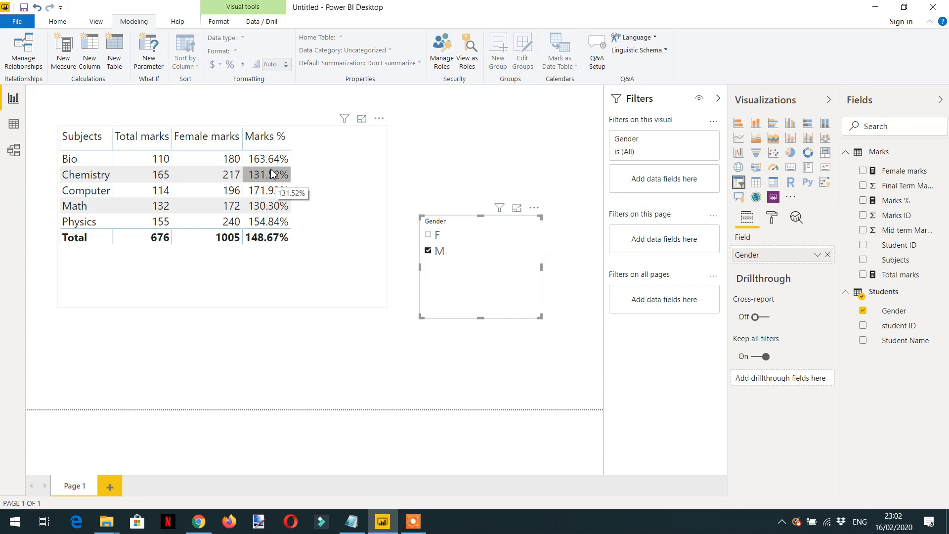
pyautogui.moveTo(277, 177)
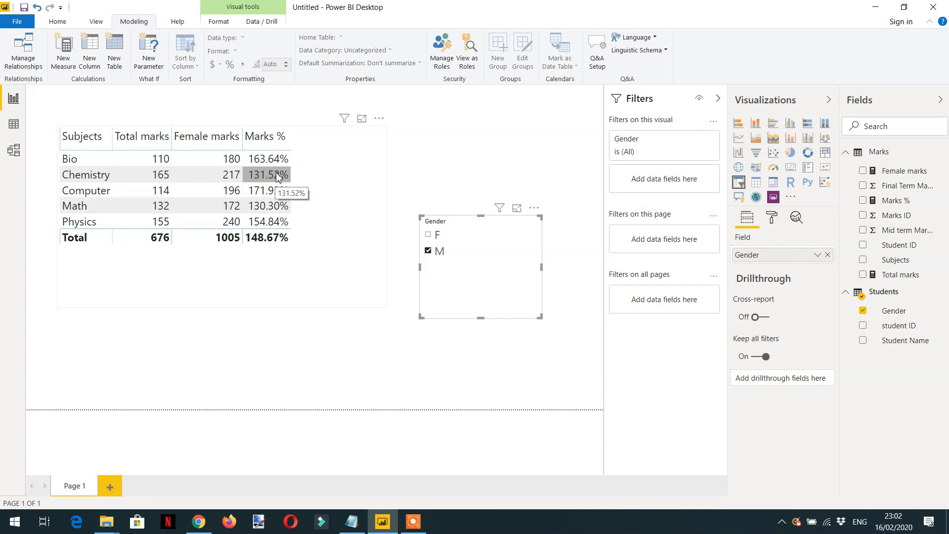
pyautogui.moveTo(276, 210)
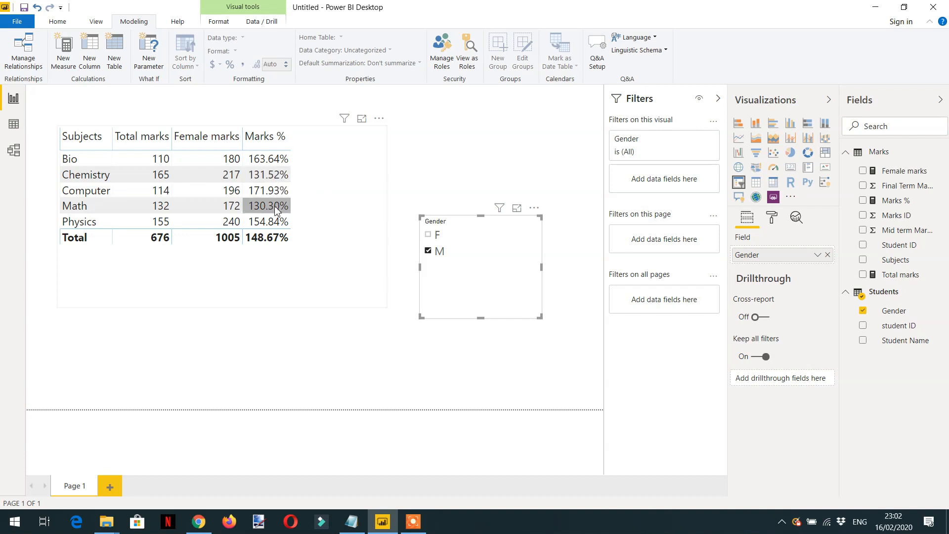
pyautogui.moveTo(275, 209)
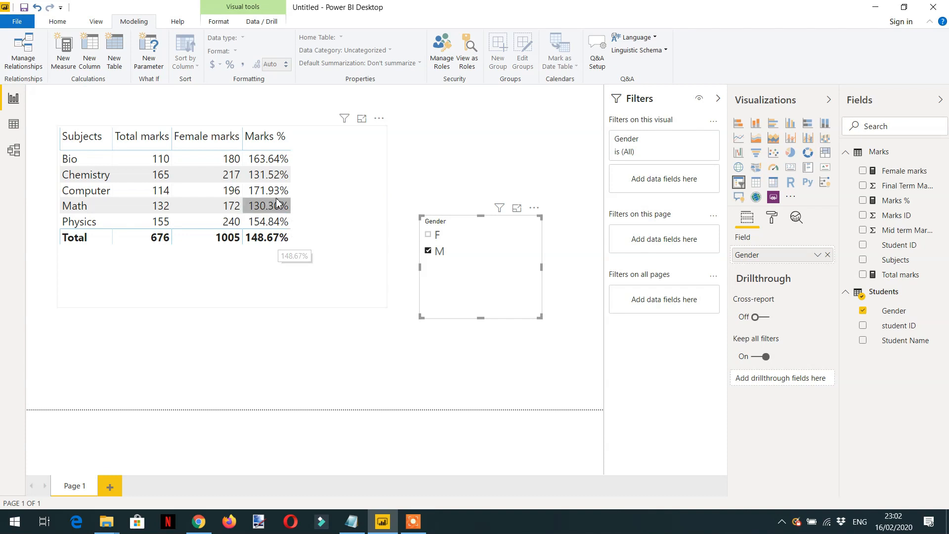
pyautogui.moveTo(302, 193)
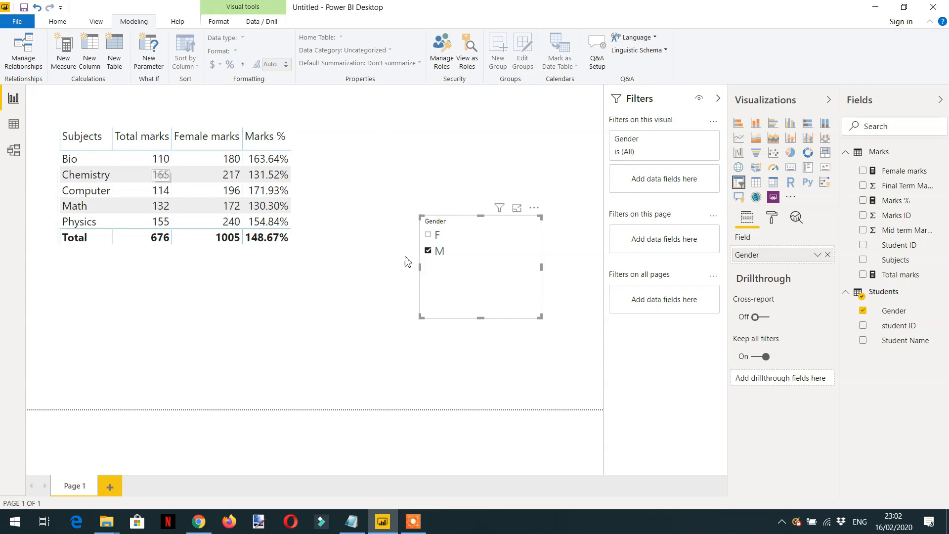
pyautogui.click(210, 174)
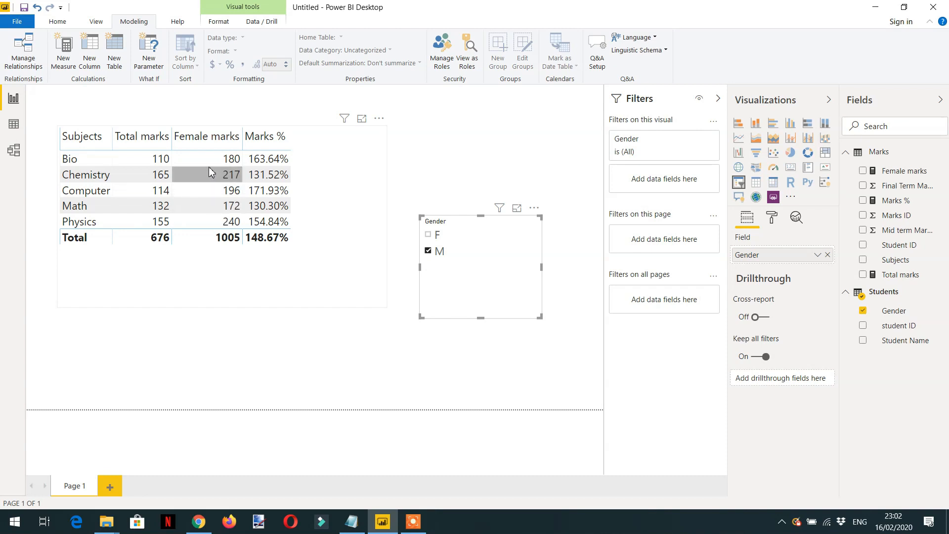
pyautogui.moveTo(220, 176)
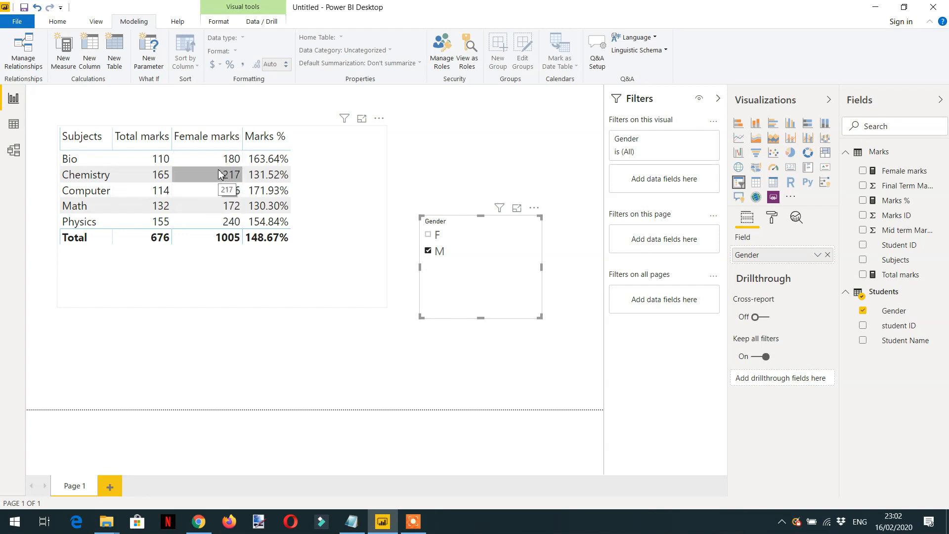
pyautogui.moveTo(160, 159)
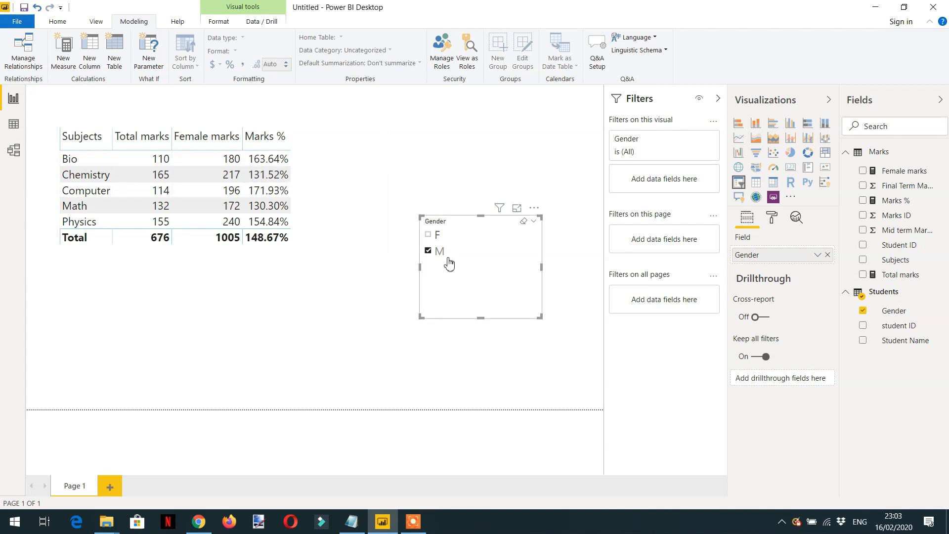
pyautogui.moveTo(458, 252)
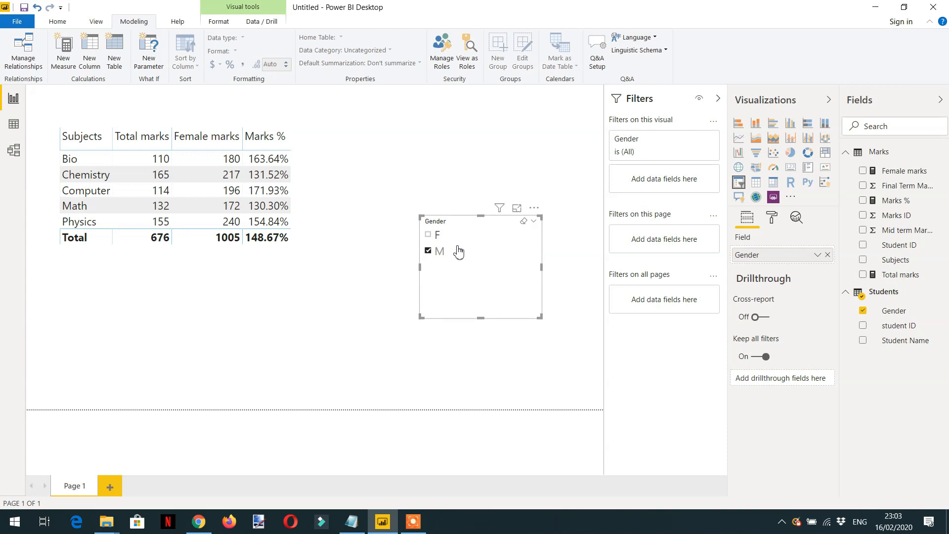
pyautogui.moveTo(453, 237)
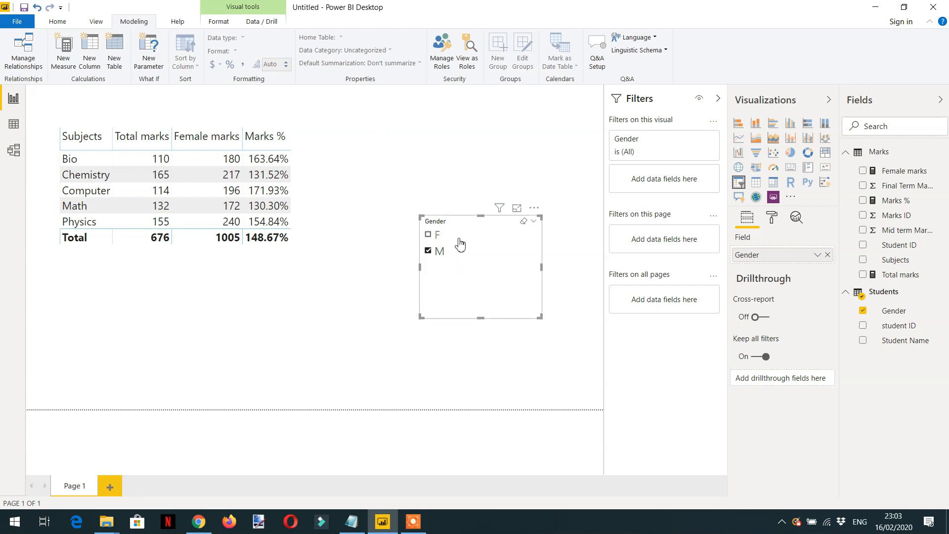
pyautogui.moveTo(461, 270)
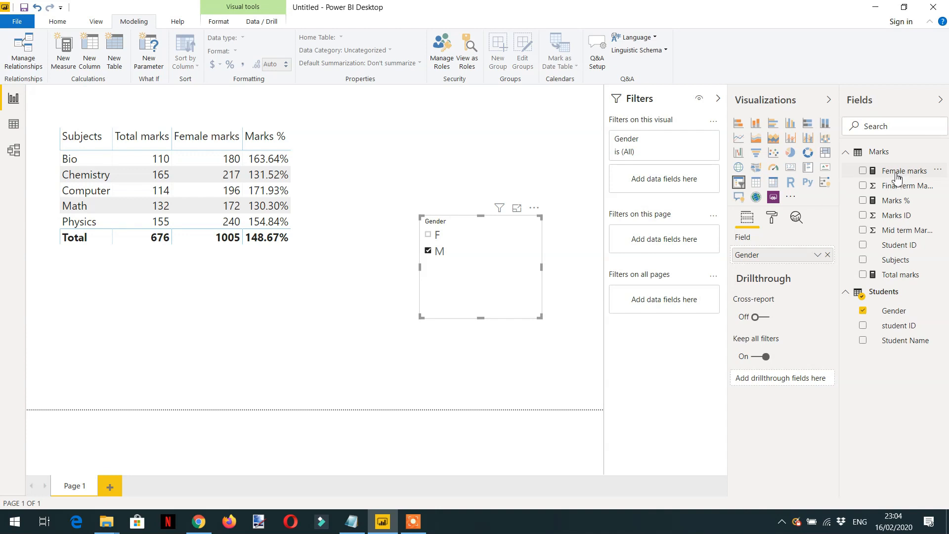
pyautogui.click(904, 170)
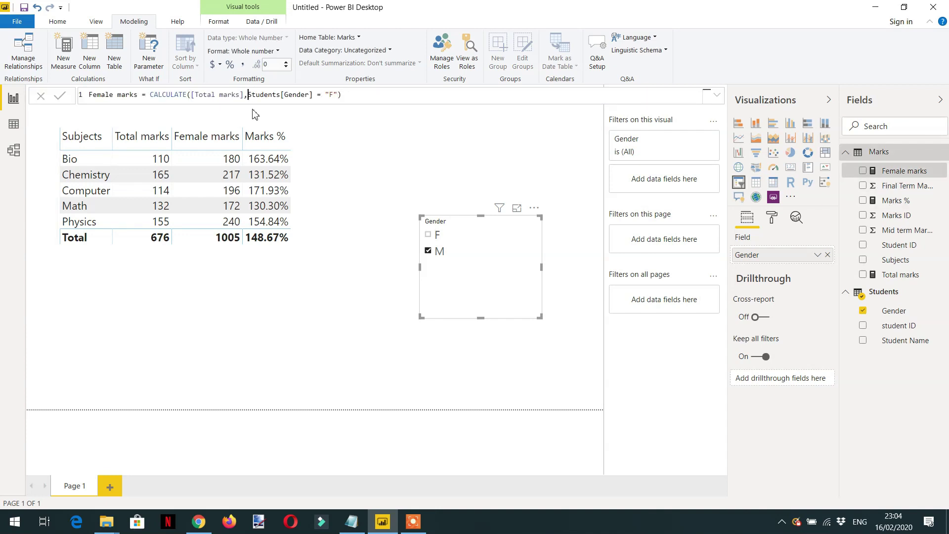
pyautogui.write('ke')
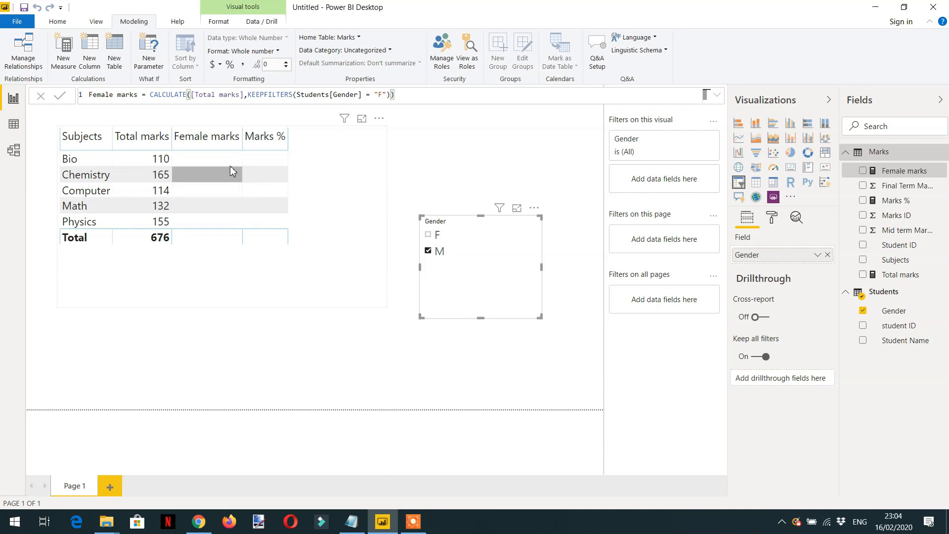
pyautogui.moveTo(333, 198)
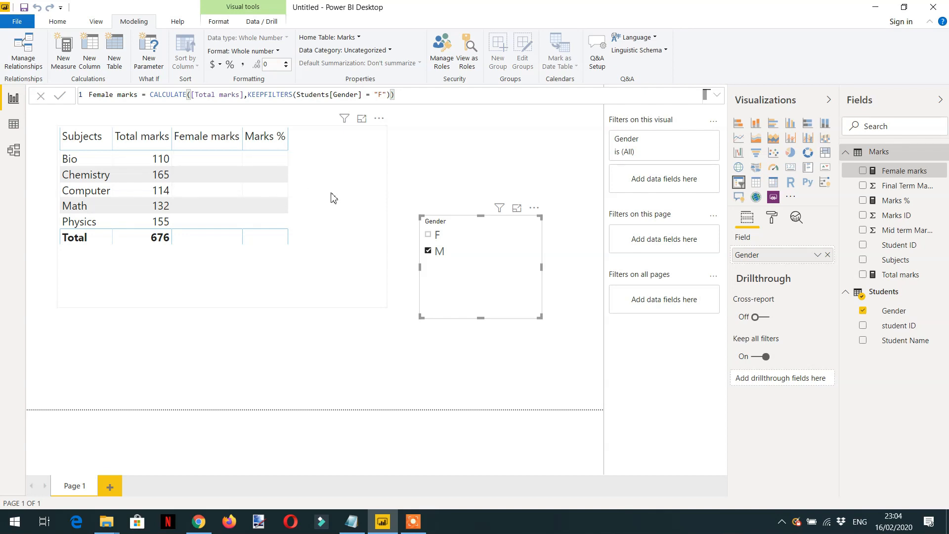
pyautogui.moveTo(301, 161)
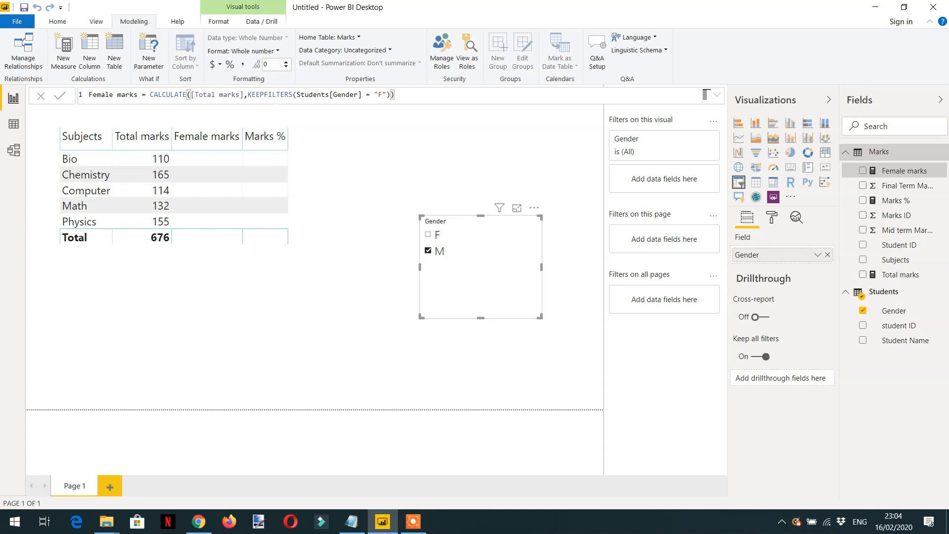
pyautogui.moveTo(453, 270)
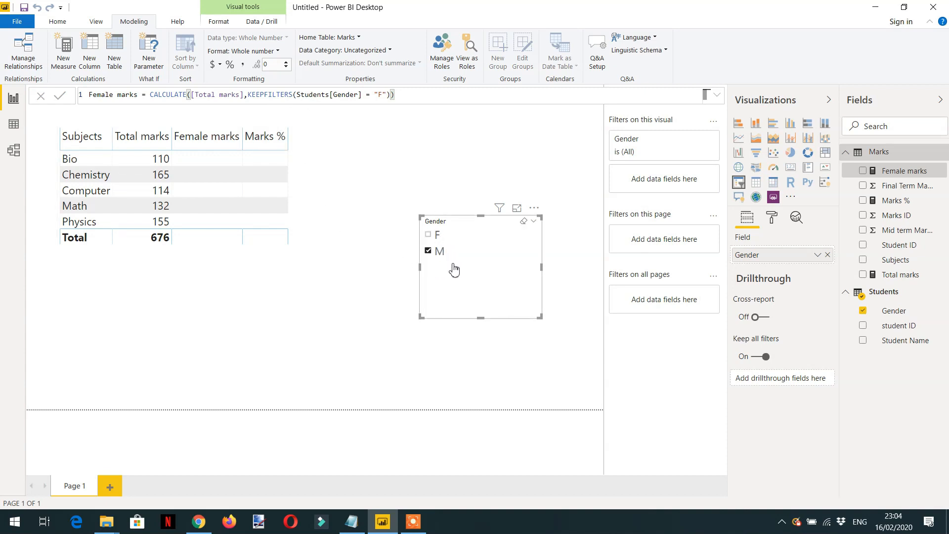
# Step: Select both F and M in the Gender slicer: 1681 total, 1005 female, 59.79%
pyautogui.click(315, 140)
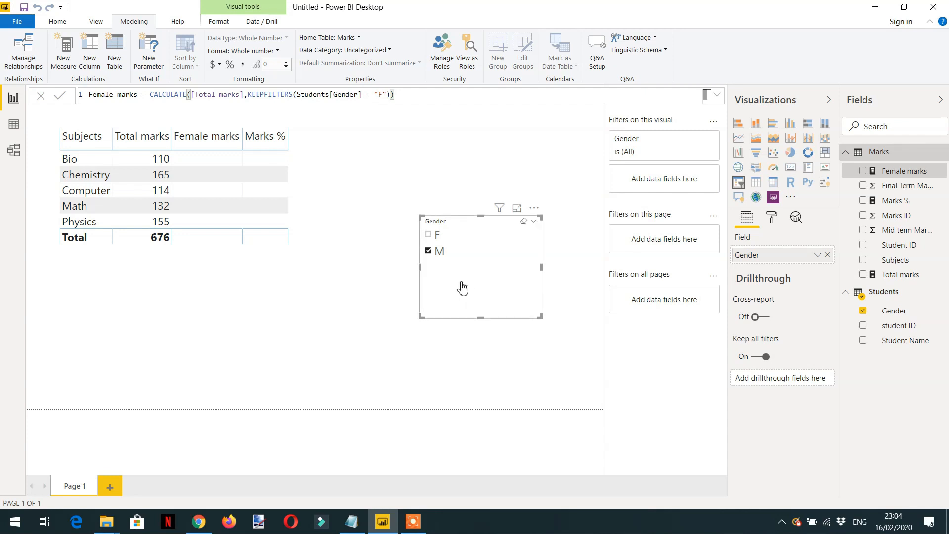
pyautogui.click(208, 248)
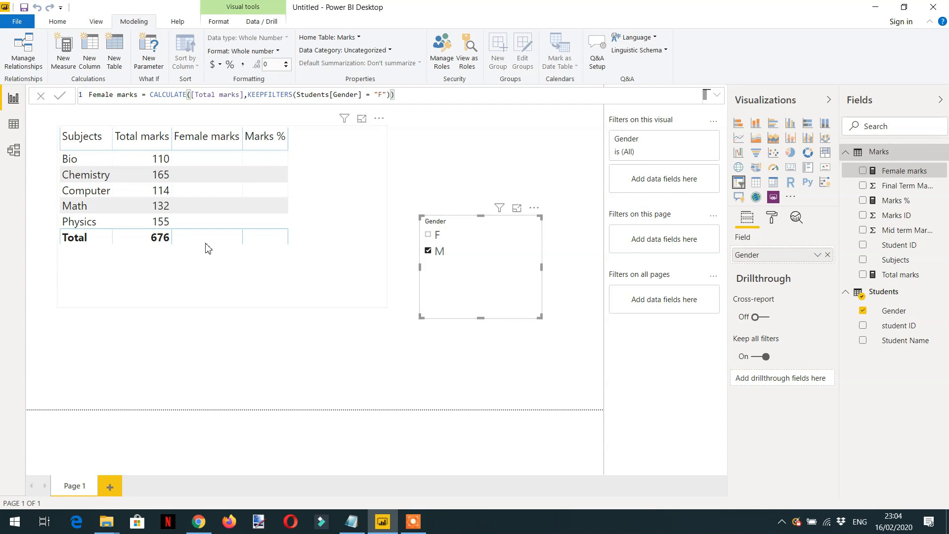
pyautogui.moveTo(324, 237)
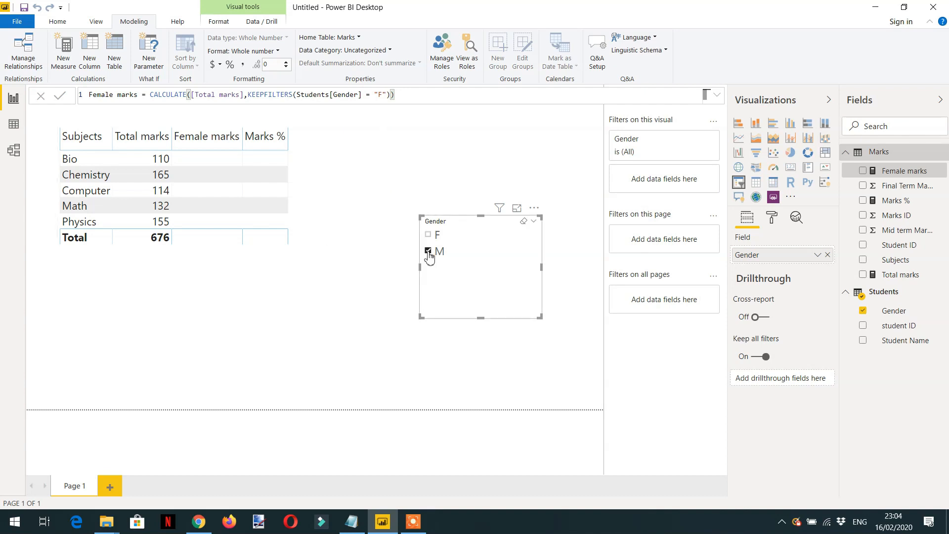
pyautogui.click(426, 235)
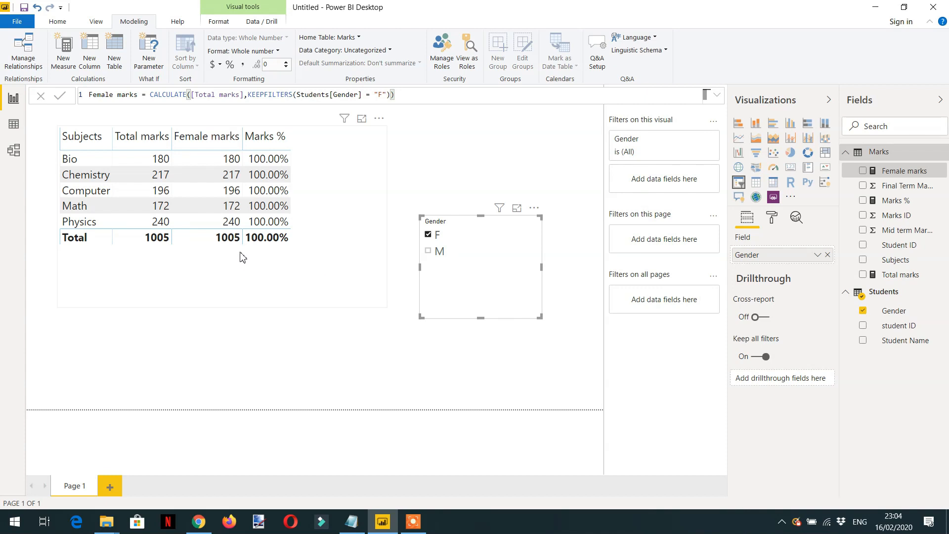
pyautogui.moveTo(378, 107)
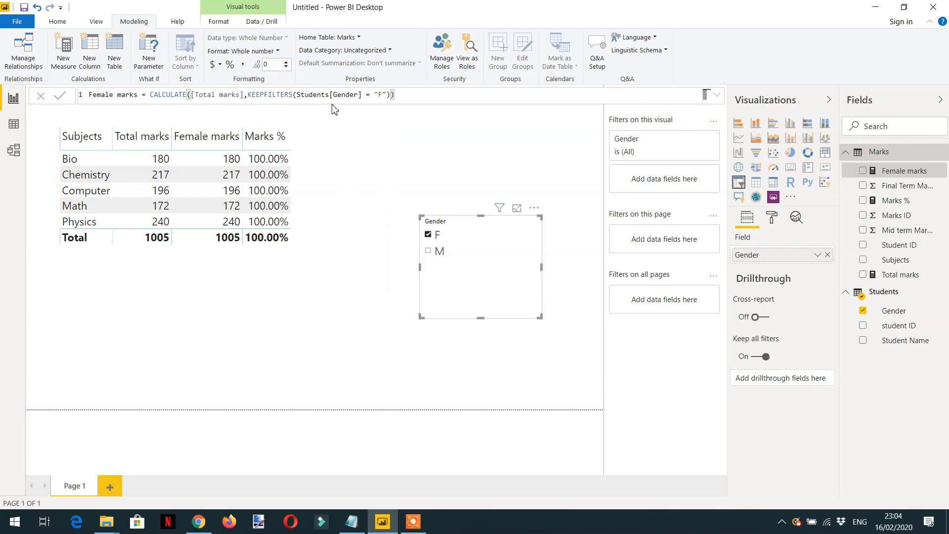
pyautogui.click(231, 175)
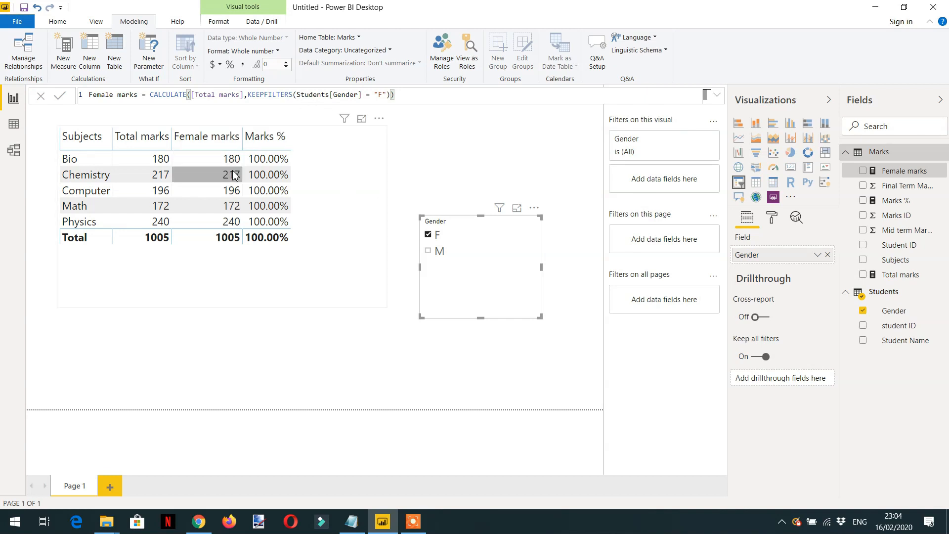
pyautogui.moveTo(338, 236)
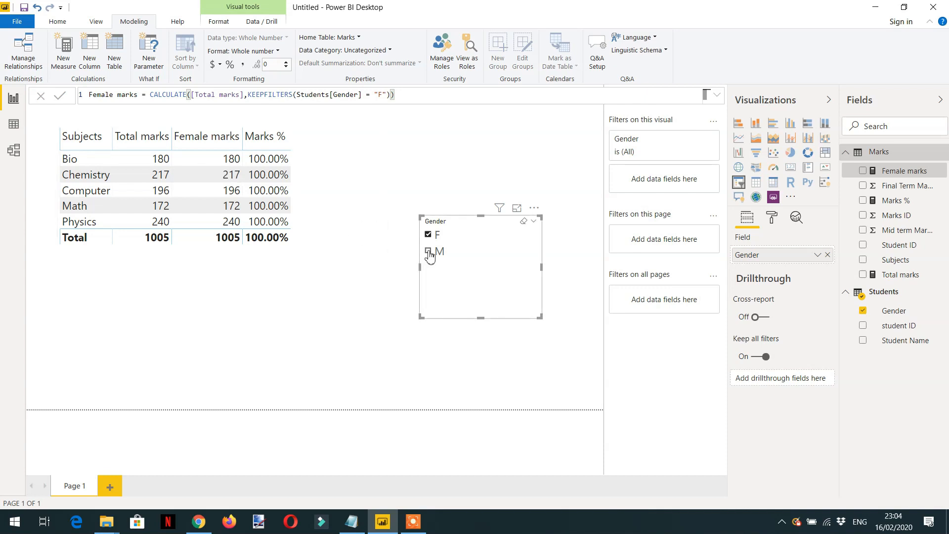
pyautogui.click(427, 251)
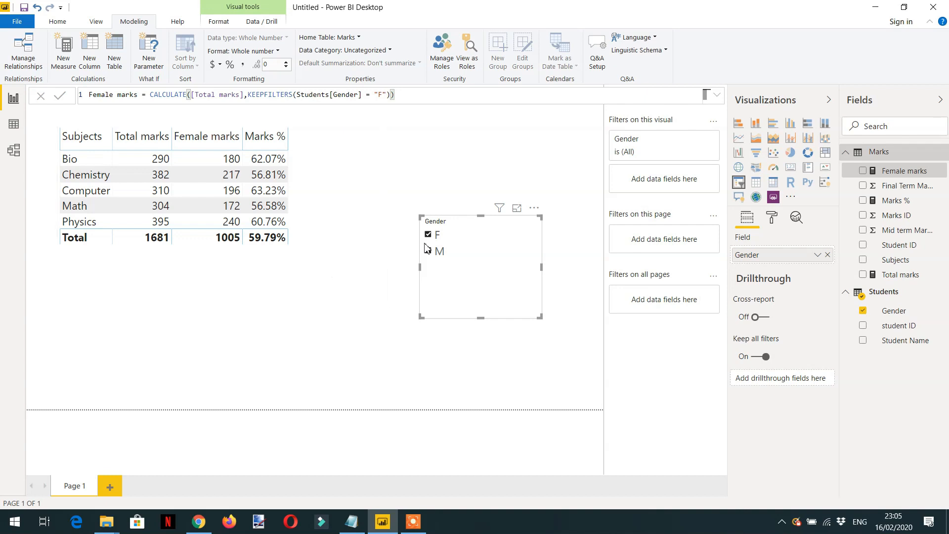
pyautogui.click(428, 250)
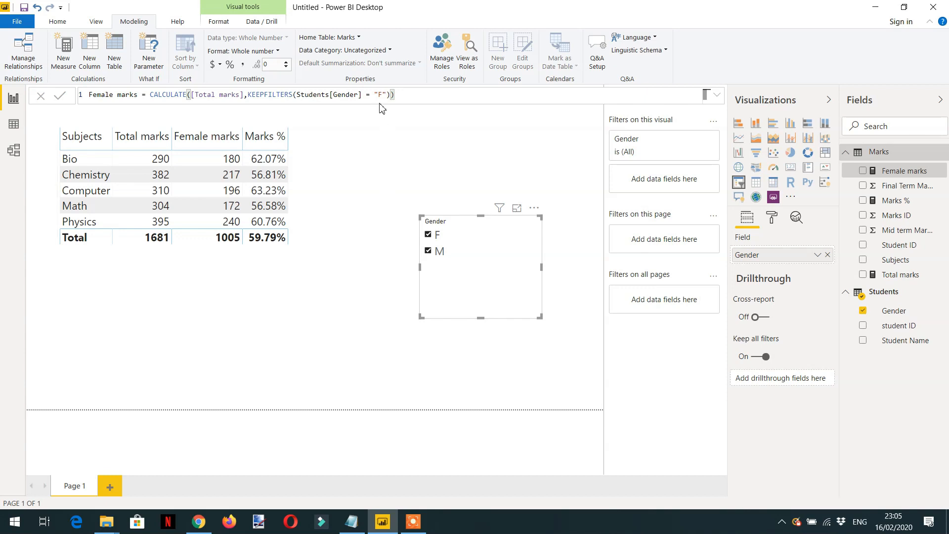
pyautogui.moveTo(325, 118)
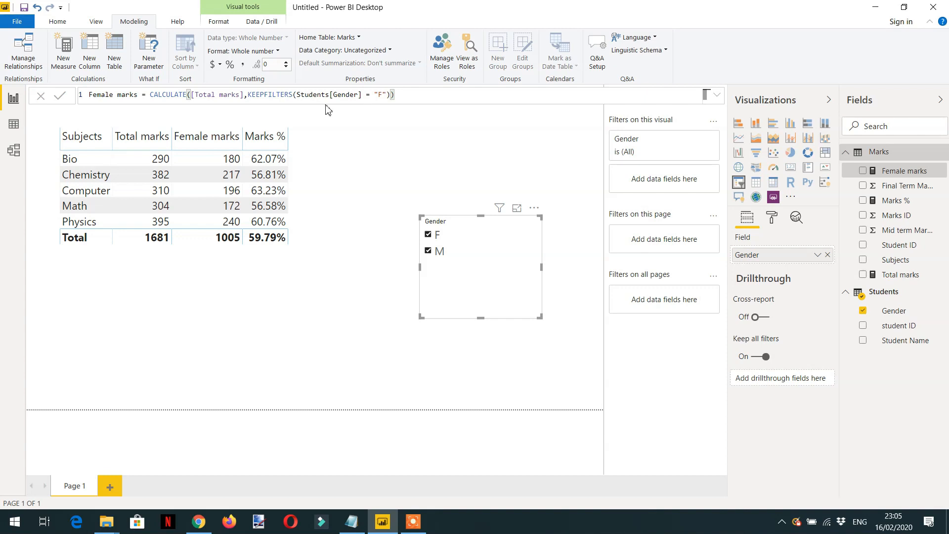
pyautogui.click(231, 206)
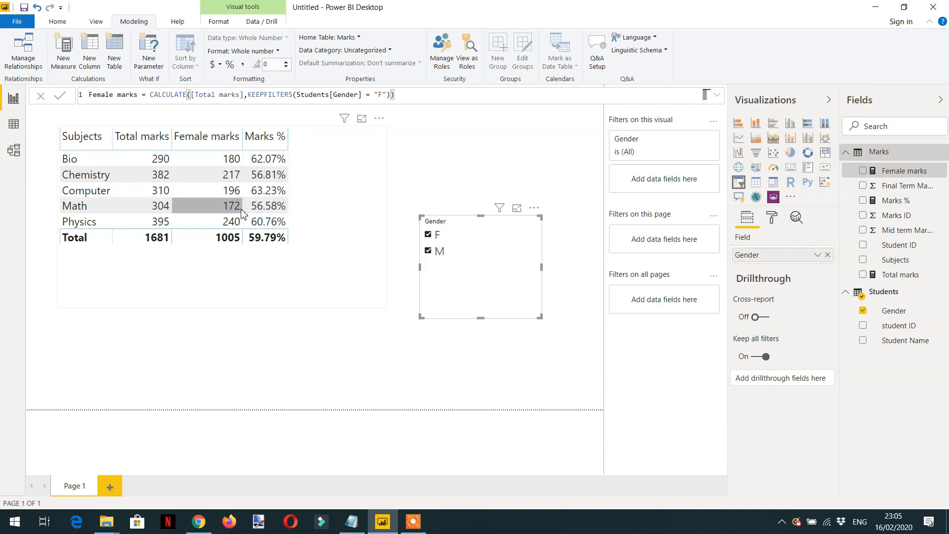
pyautogui.moveTo(241, 225)
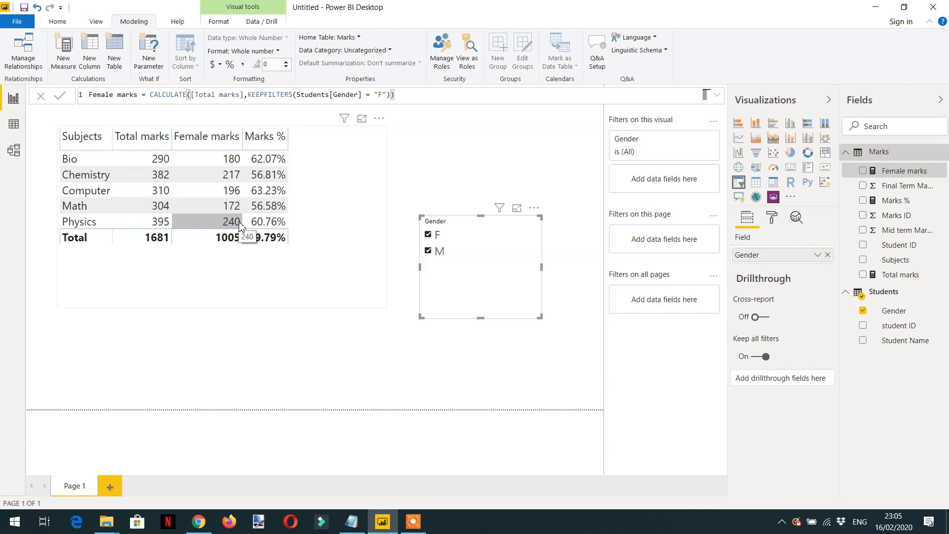
pyautogui.moveTo(305, 267)
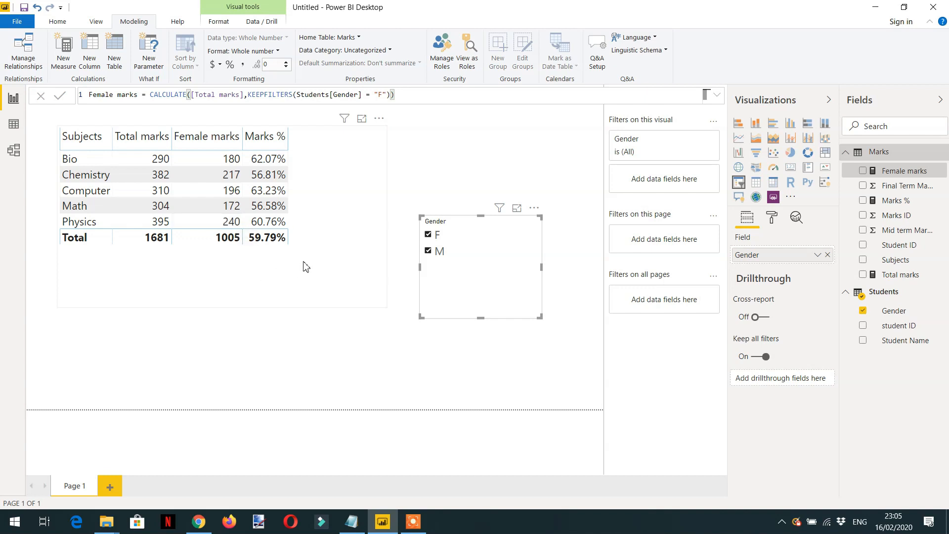
pyautogui.moveTo(340, 194)
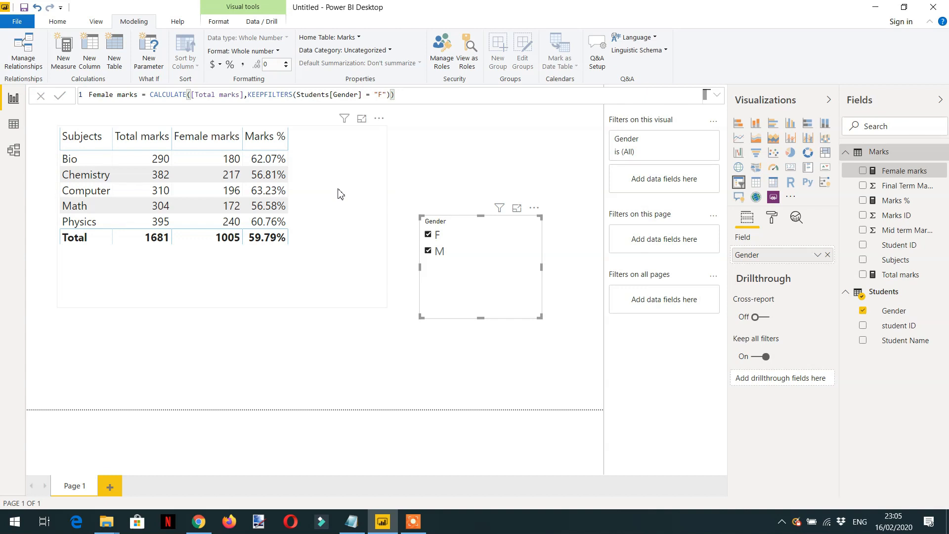
pyautogui.moveTo(344, 202)
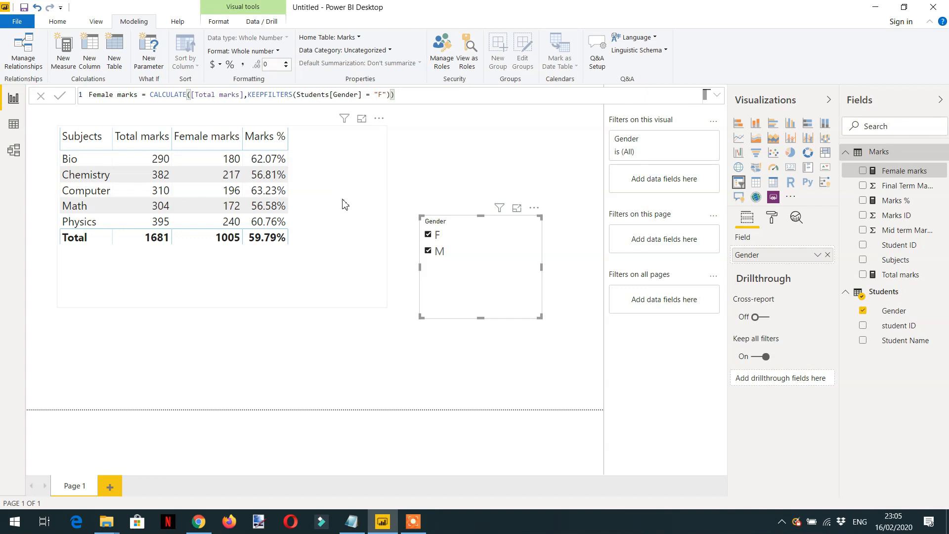
pyautogui.moveTo(390, 236)
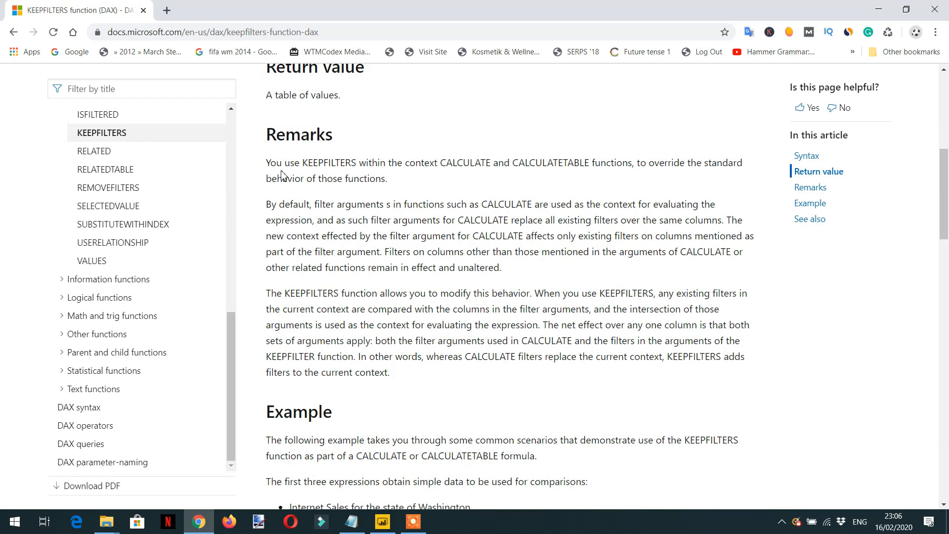
pyautogui.moveTo(283, 176)
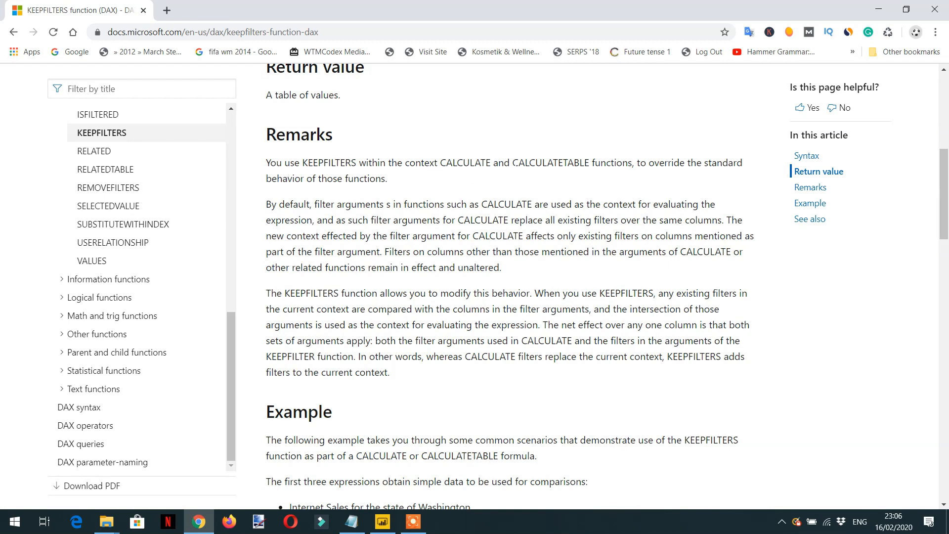
pyautogui.moveTo(623, 175)
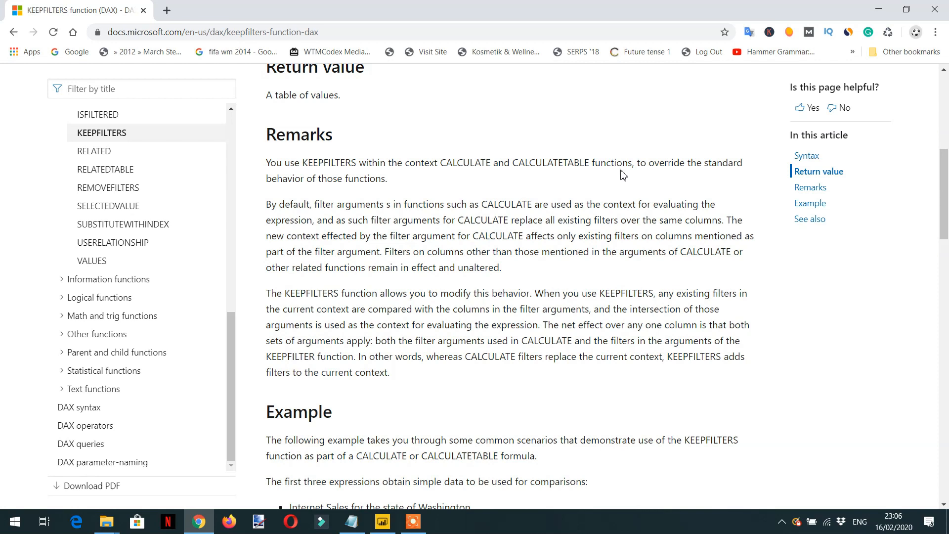
pyautogui.moveTo(523, 183)
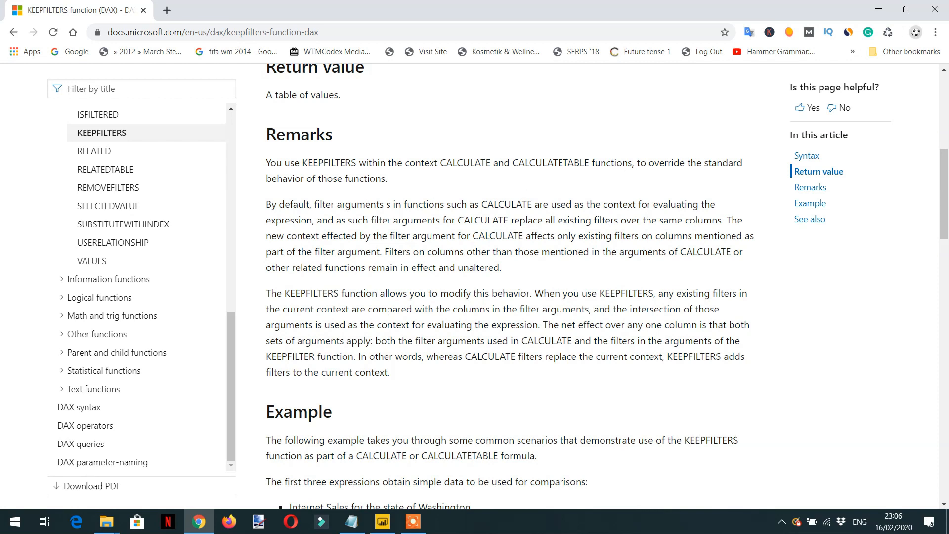
# Step: Read the KEEPFILTERS documentation's Remarks section in Chrome
pyautogui.click(382, 521)
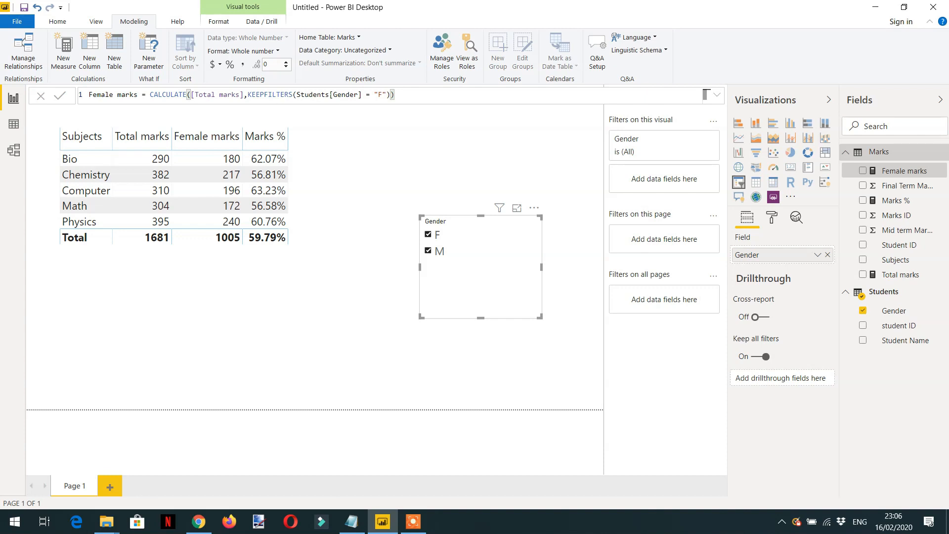
pyautogui.moveTo(444, 238)
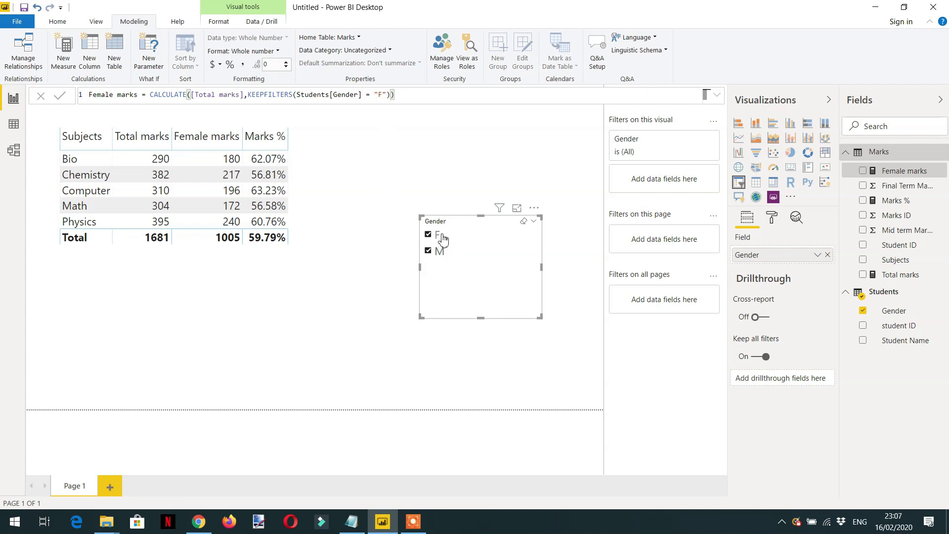
pyautogui.moveTo(443, 257)
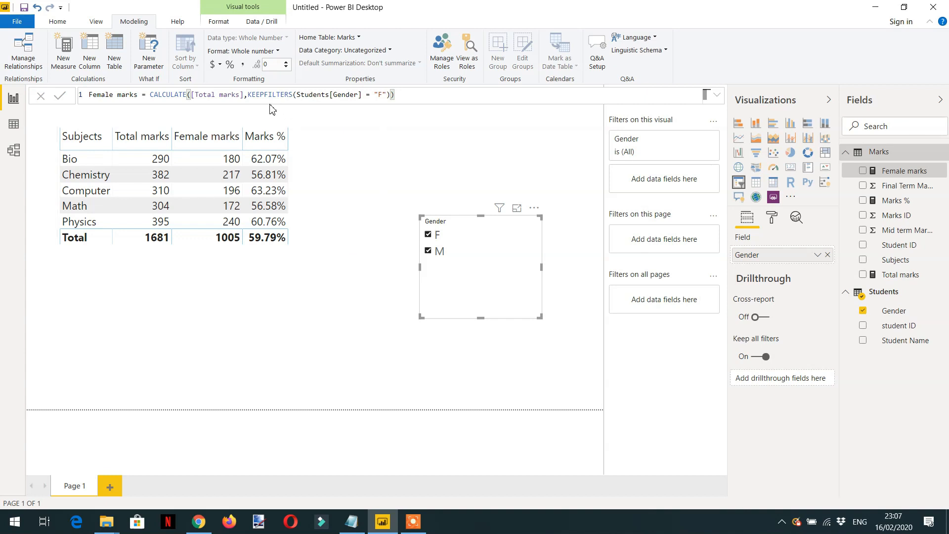
pyautogui.moveTo(442, 246)
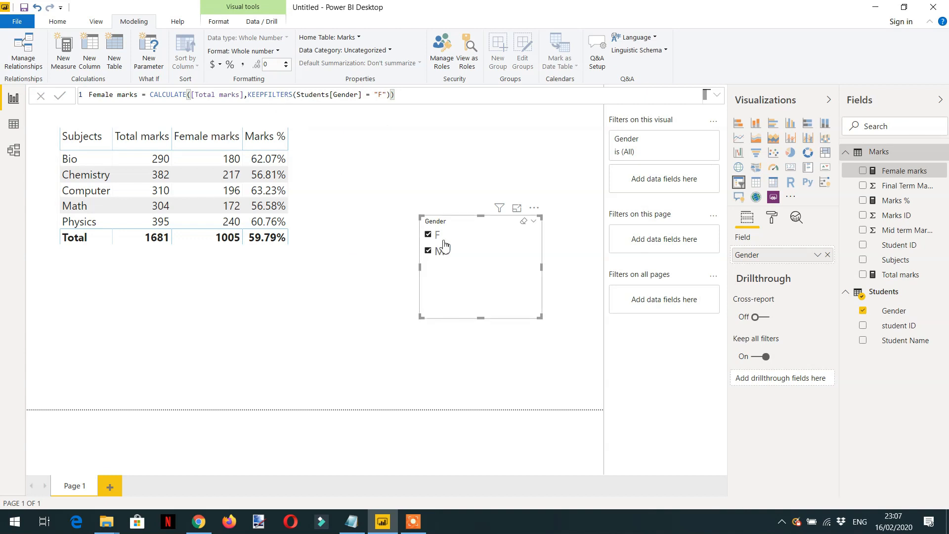
pyautogui.moveTo(458, 257)
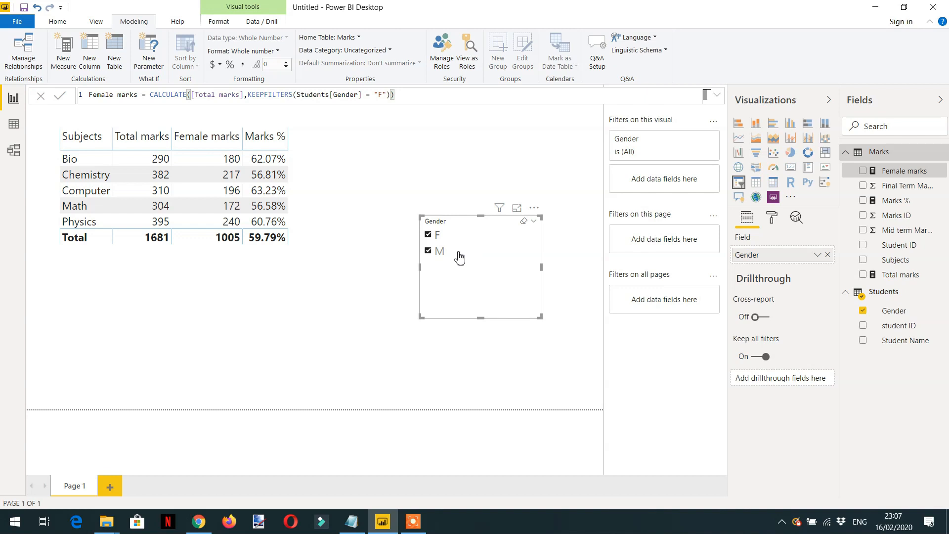
pyautogui.moveTo(399, 241)
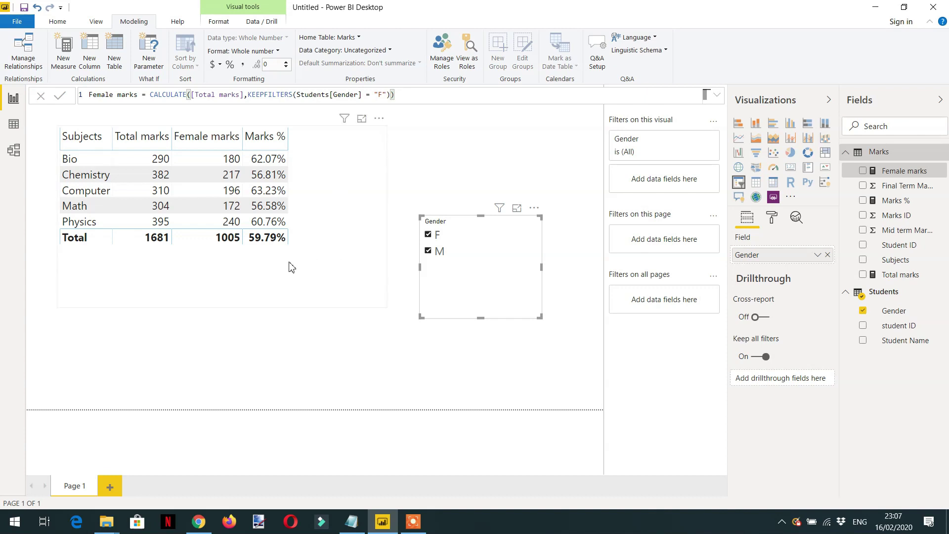
pyautogui.moveTo(307, 250)
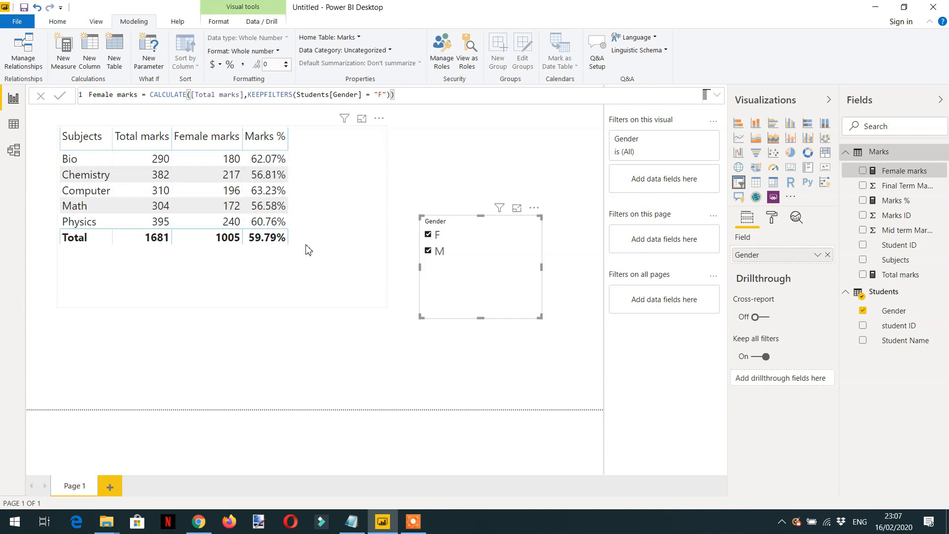